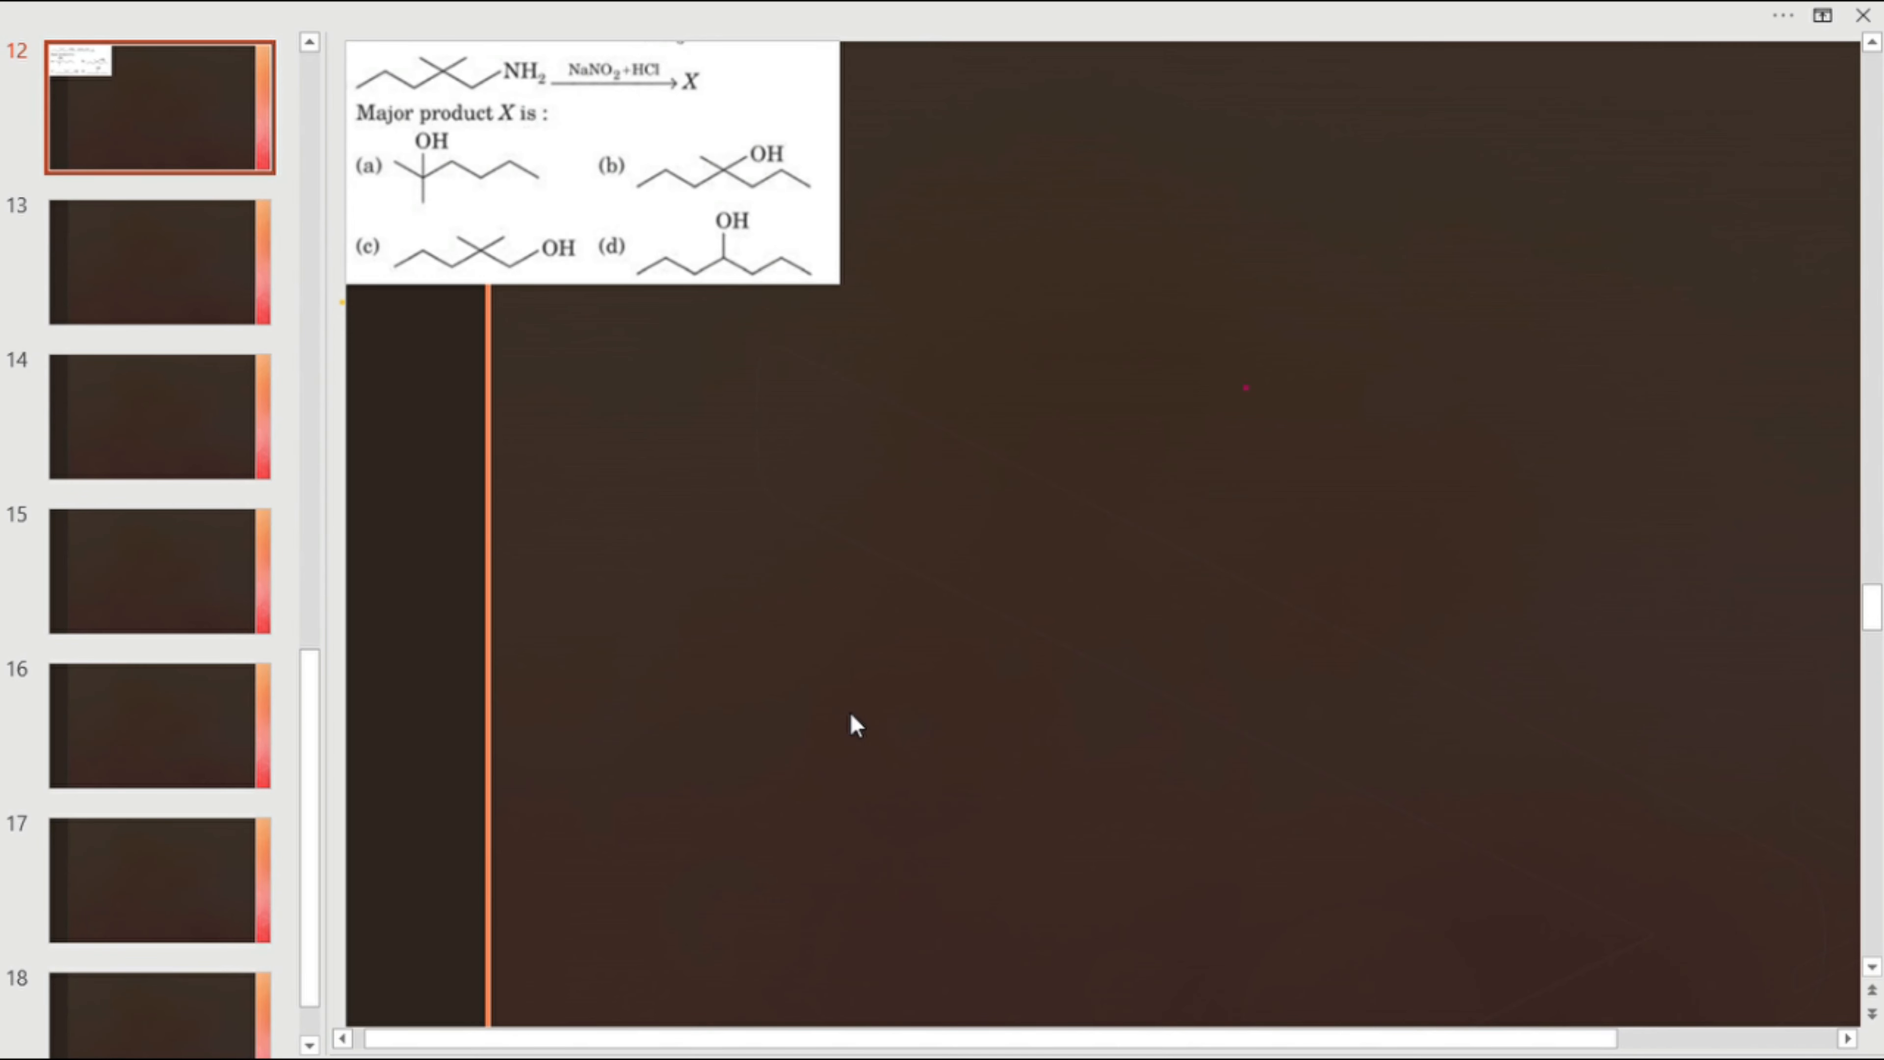
mouse_move(661, 425)
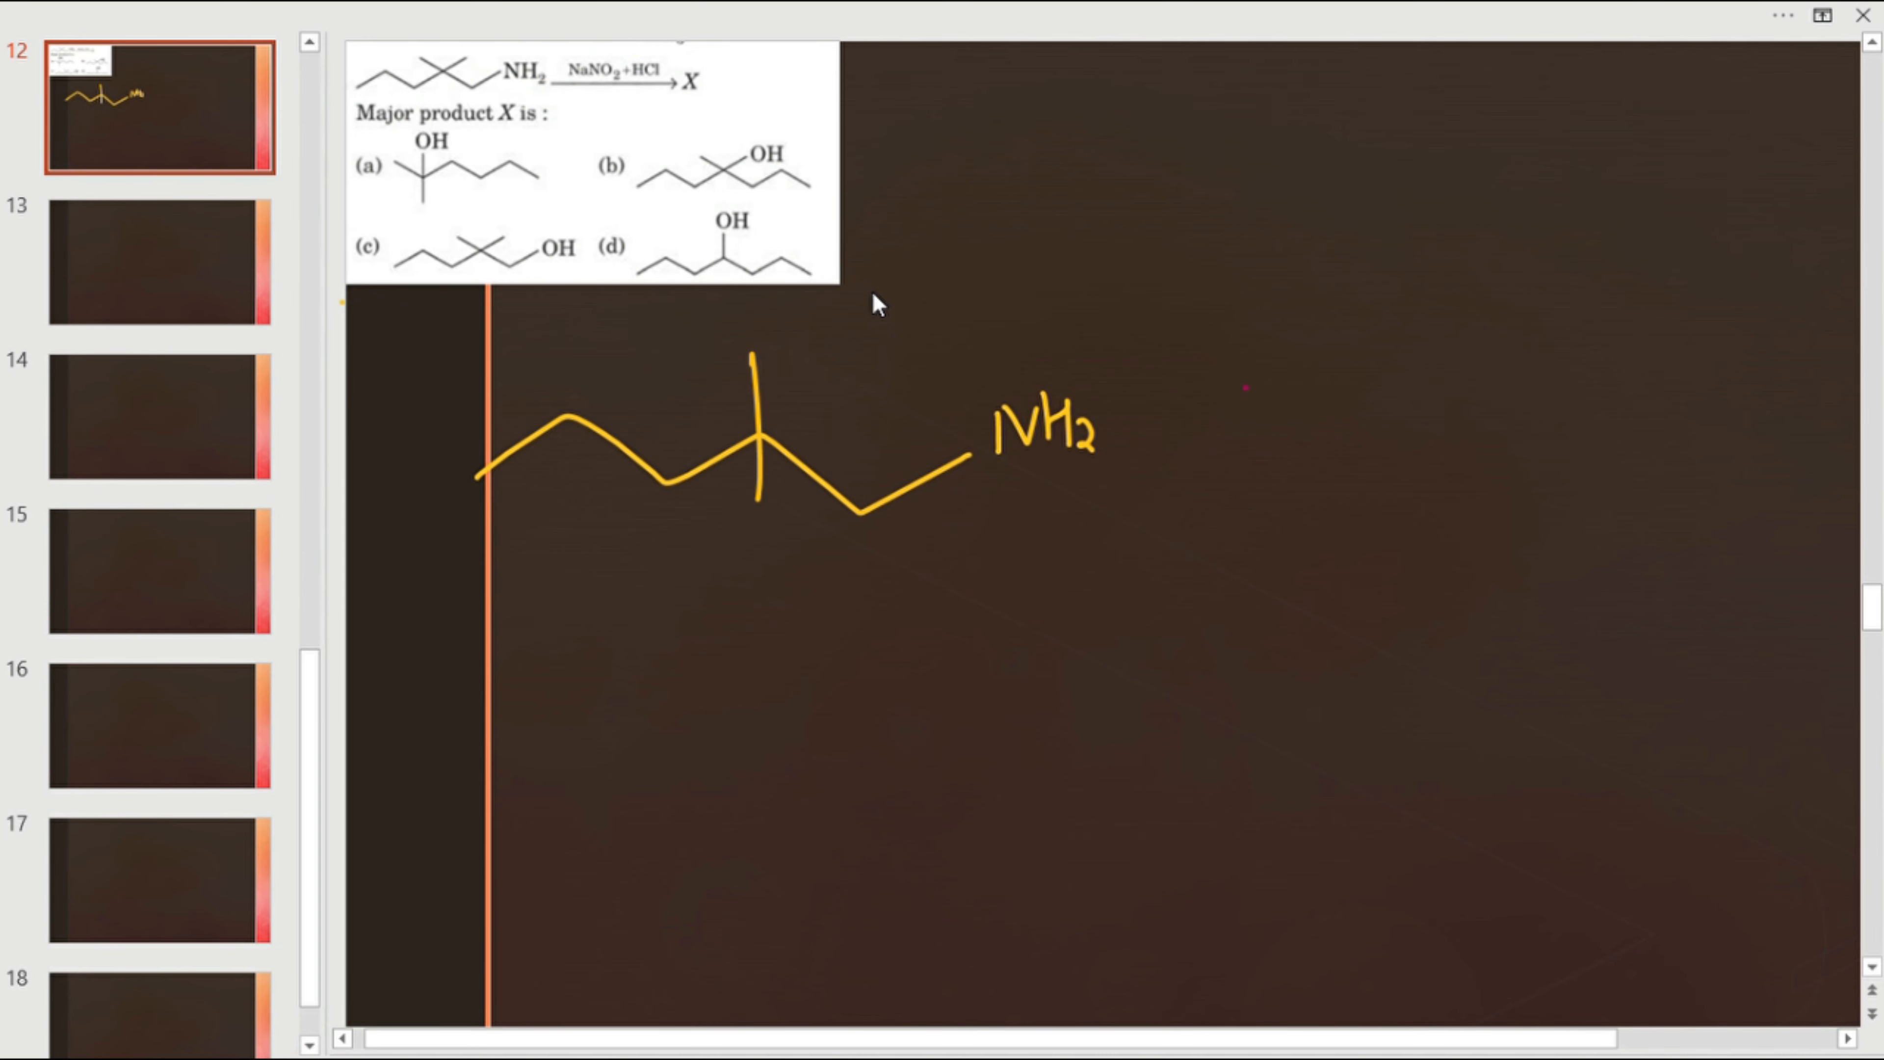
- Ink the arrow from the amine to its primary carbocation with circled + and '1° CC formed'
left_click_drag(1067, 480, 1193, 493)
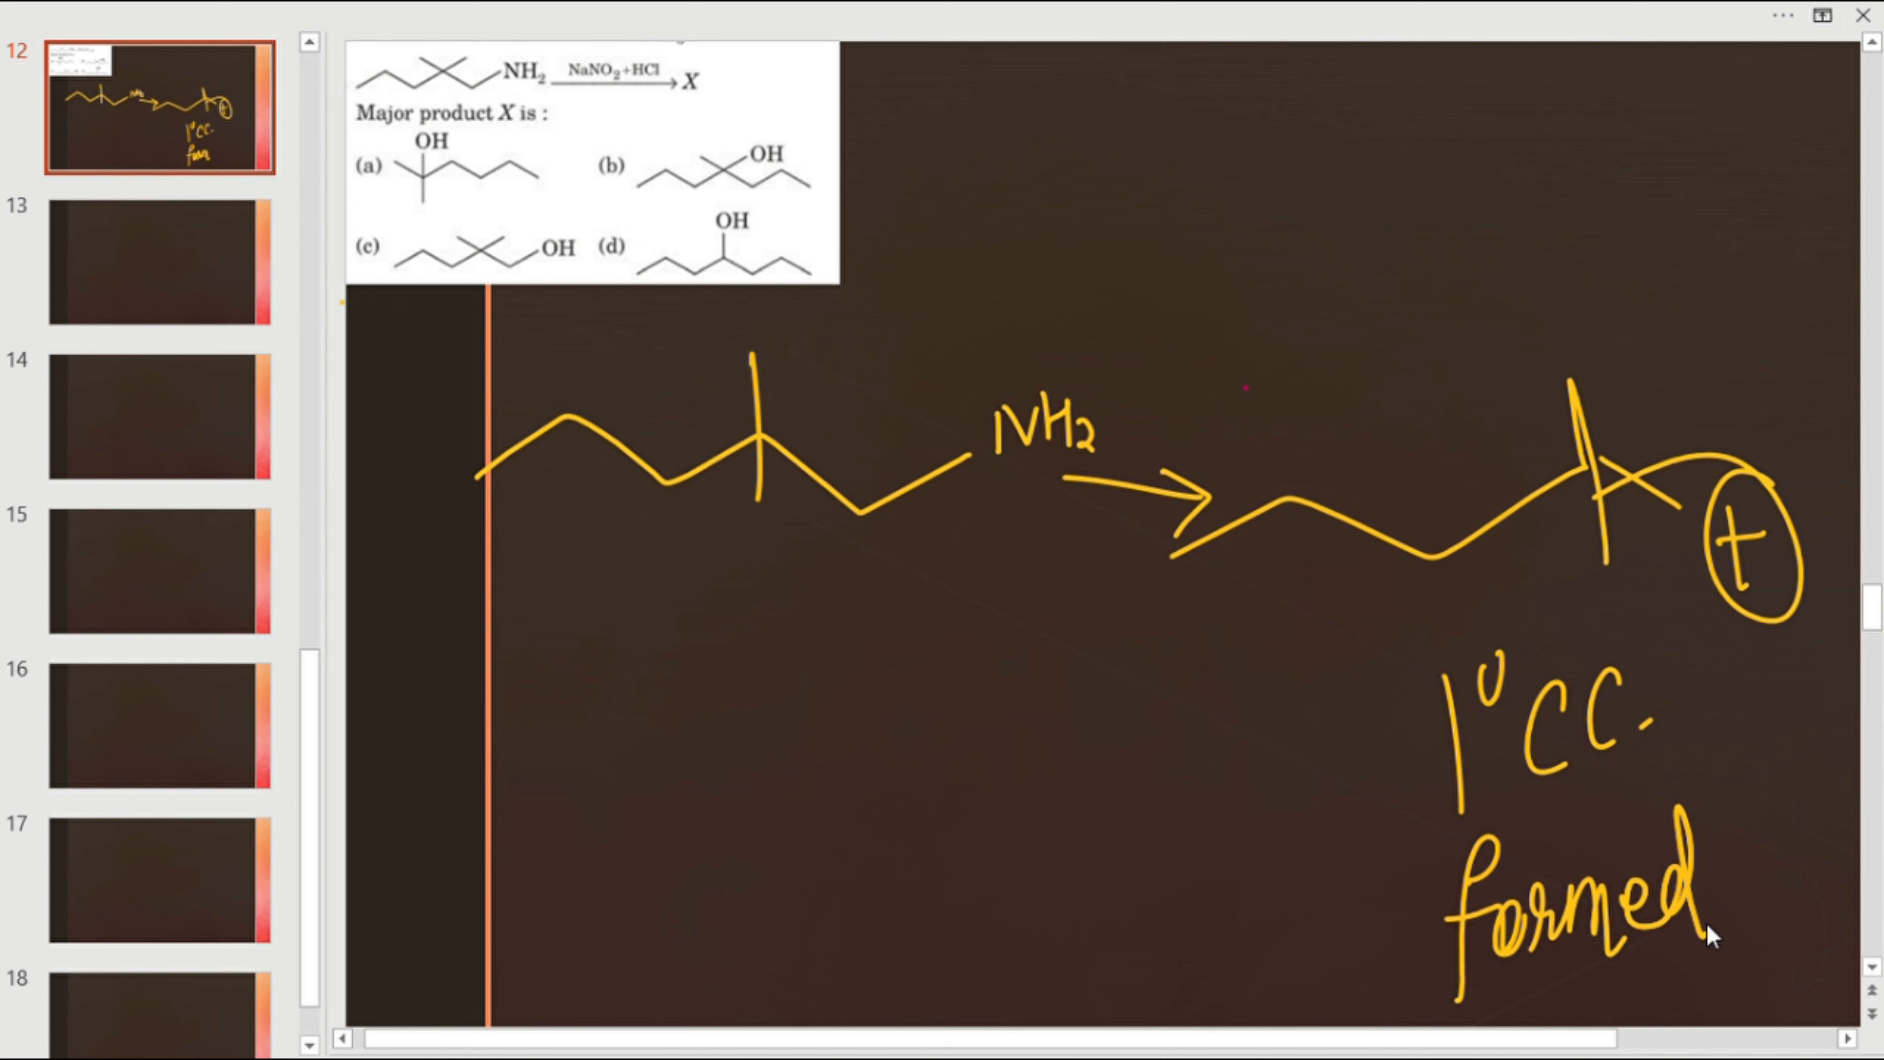
- On slide 13, sketch the primary carbocation skeleton in yellow
left_click(152, 267)
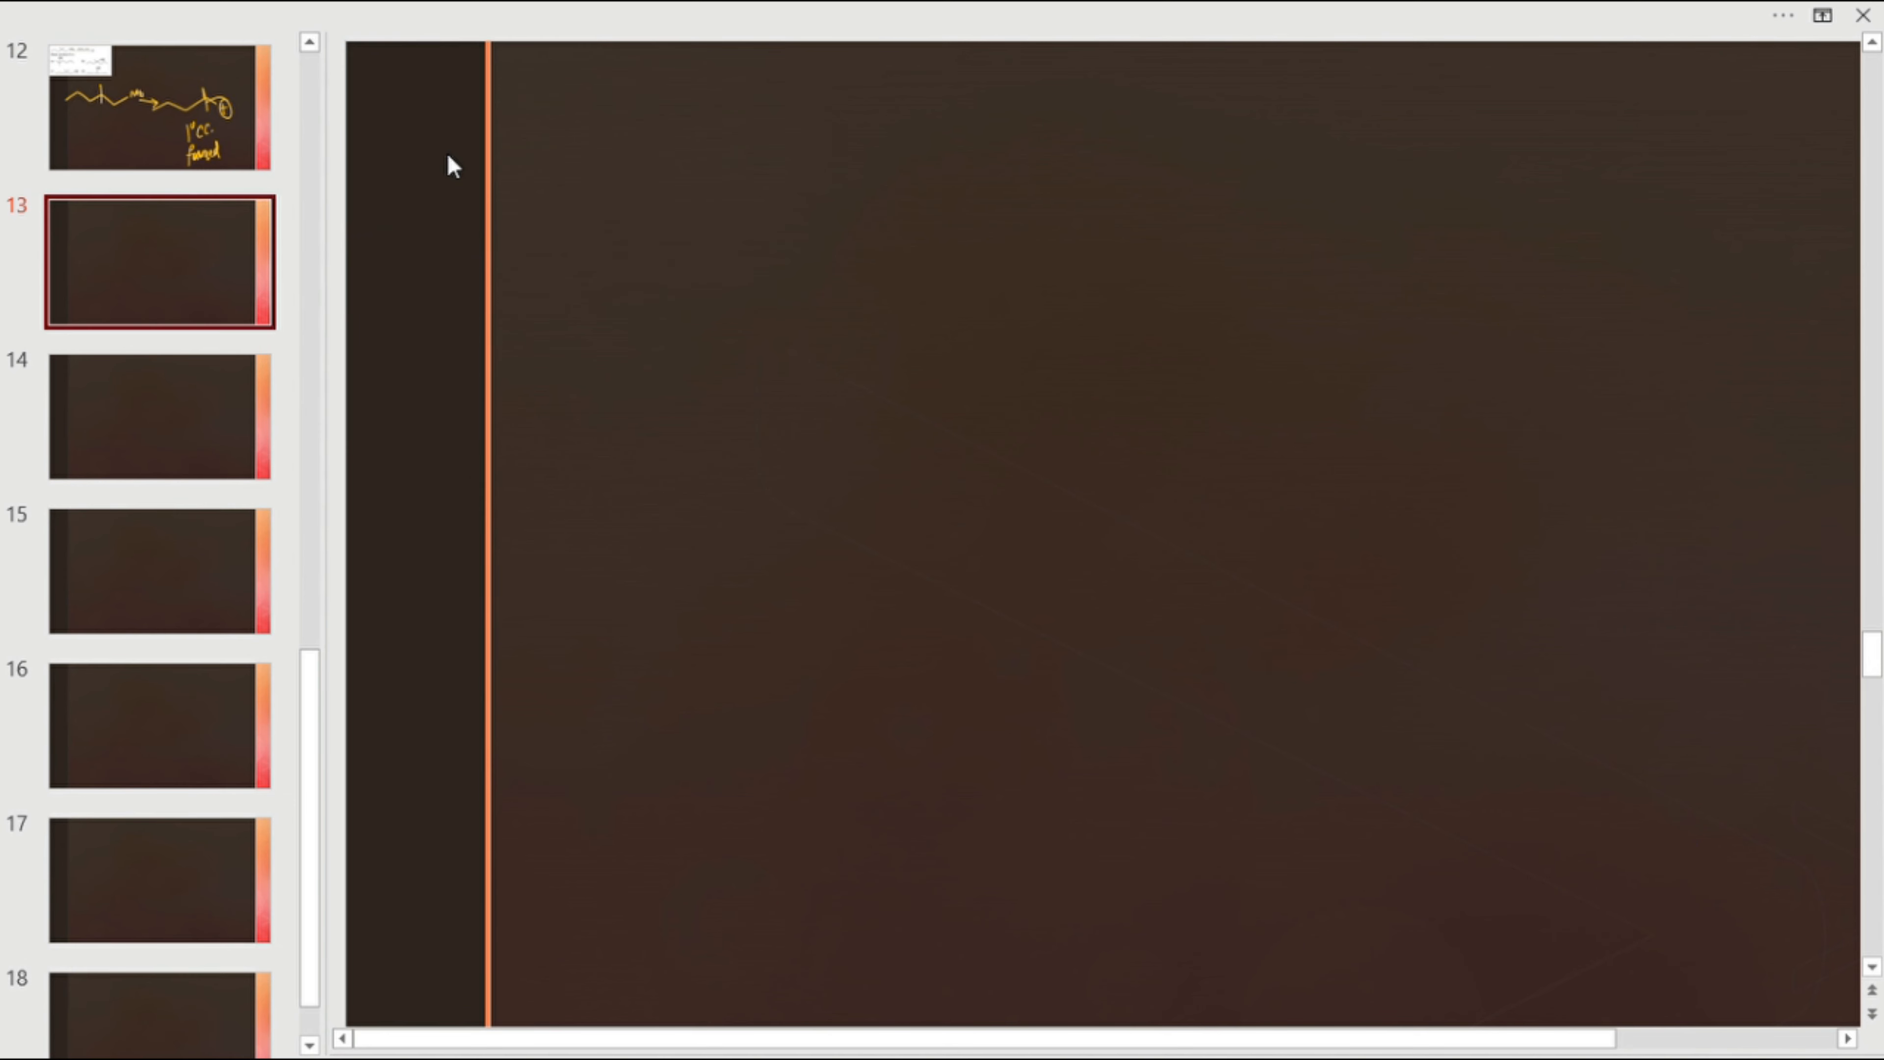
left_click_drag(408, 334, 799, 300)
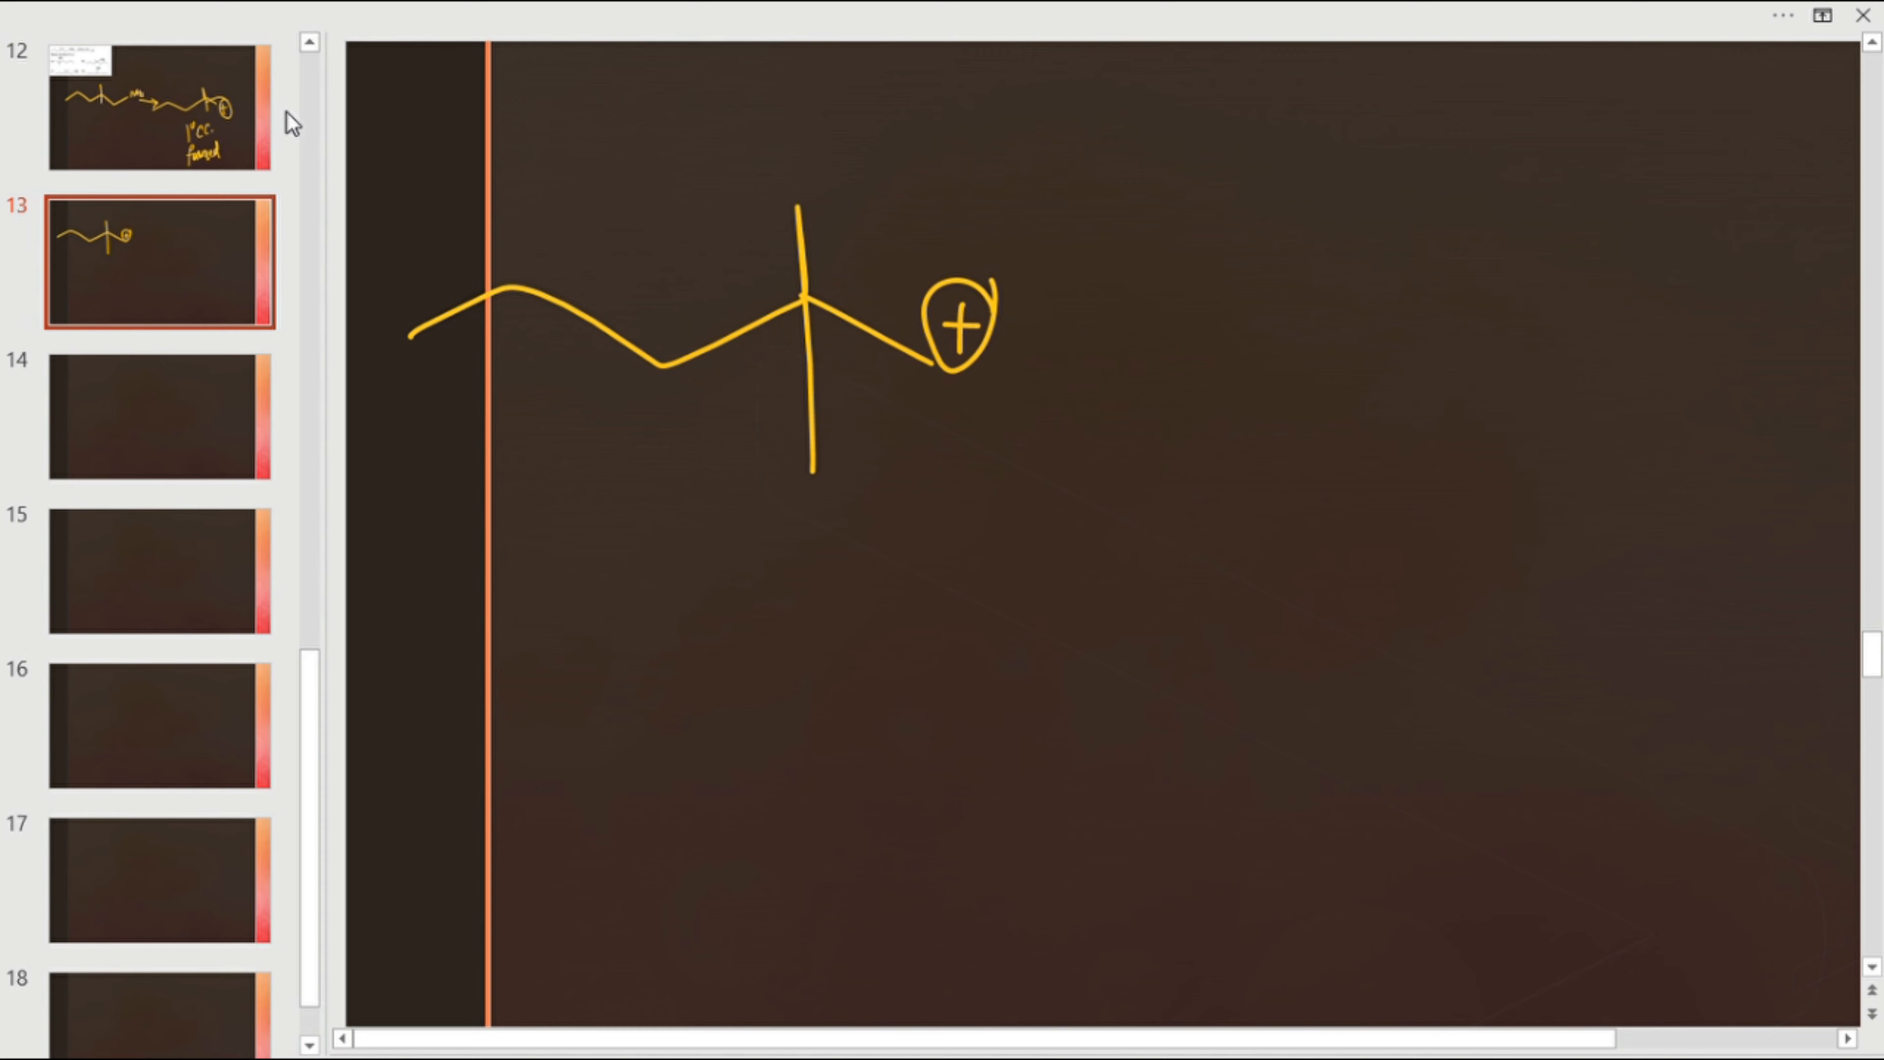
- Mark the bond shift toward the positive carbon with blue curved arrows and an alternate-shift loop
left_click_drag(565, 246, 913, 211)
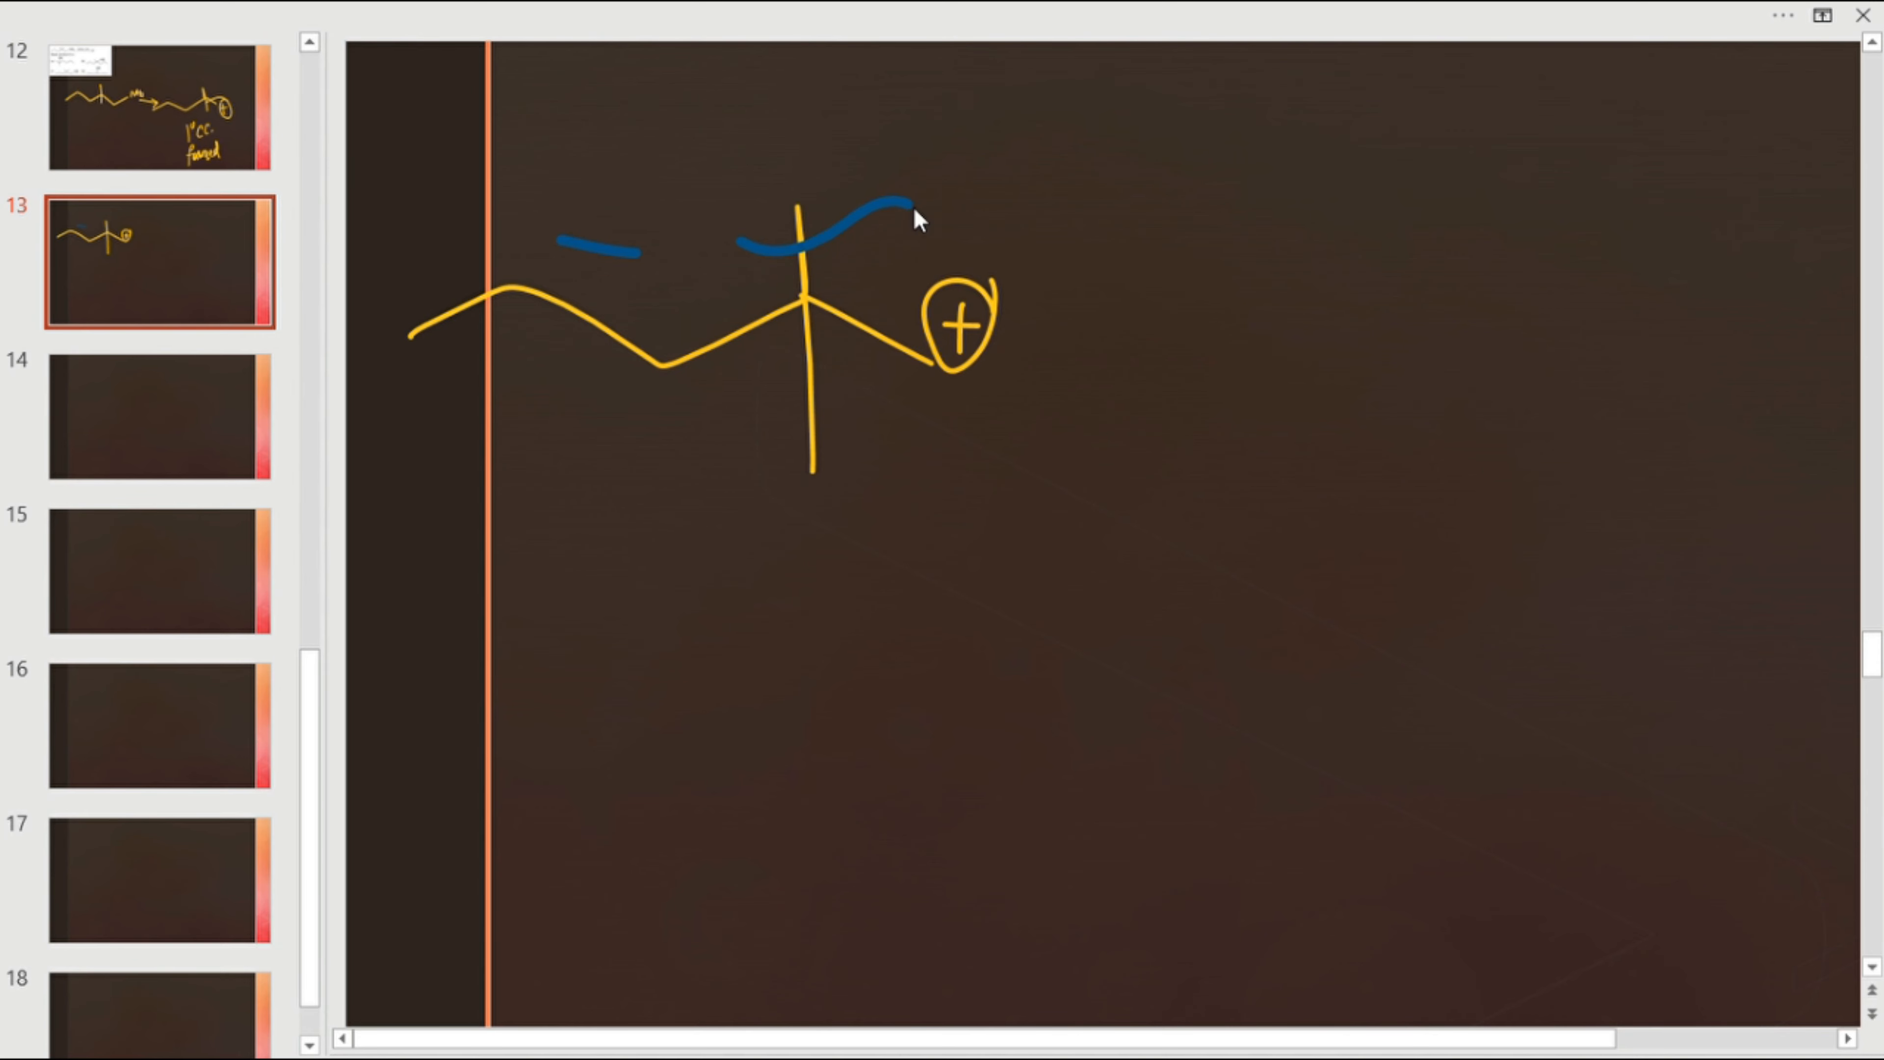
left_click_drag(906, 205, 949, 234)
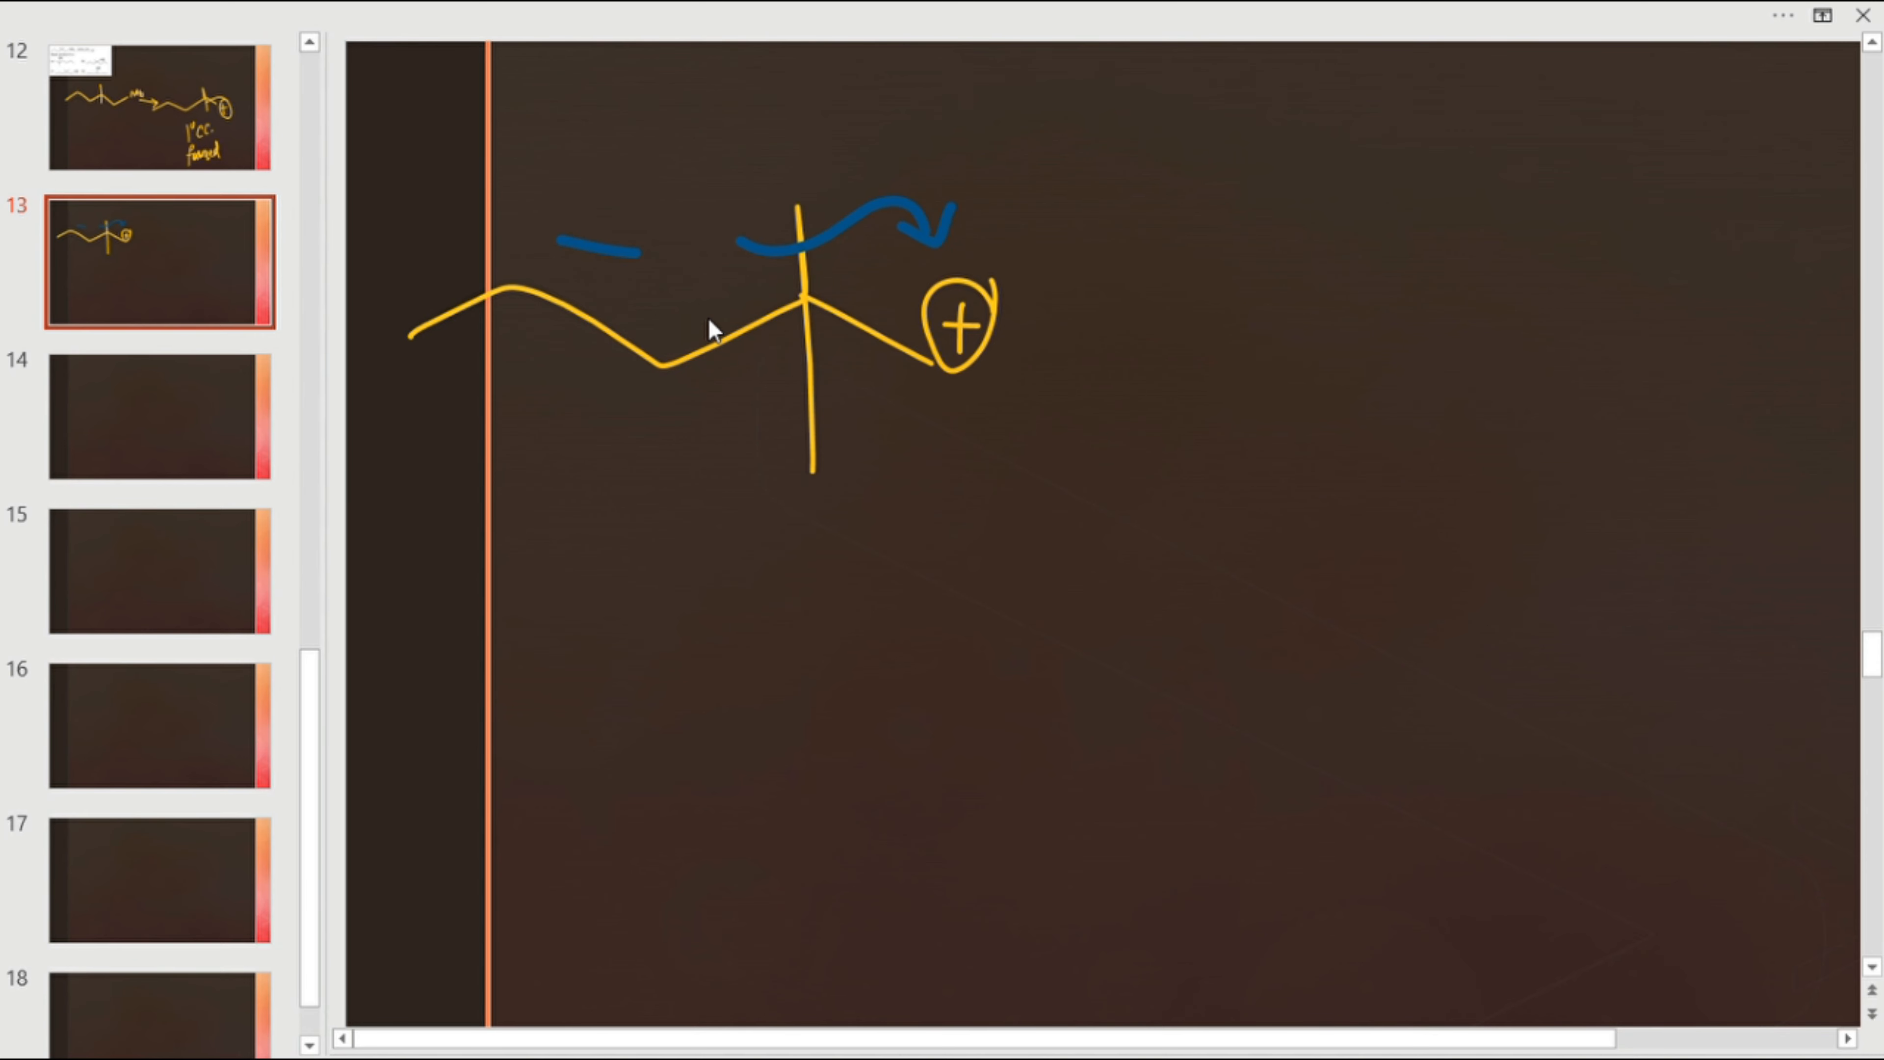
left_click_drag(697, 277, 914, 433)
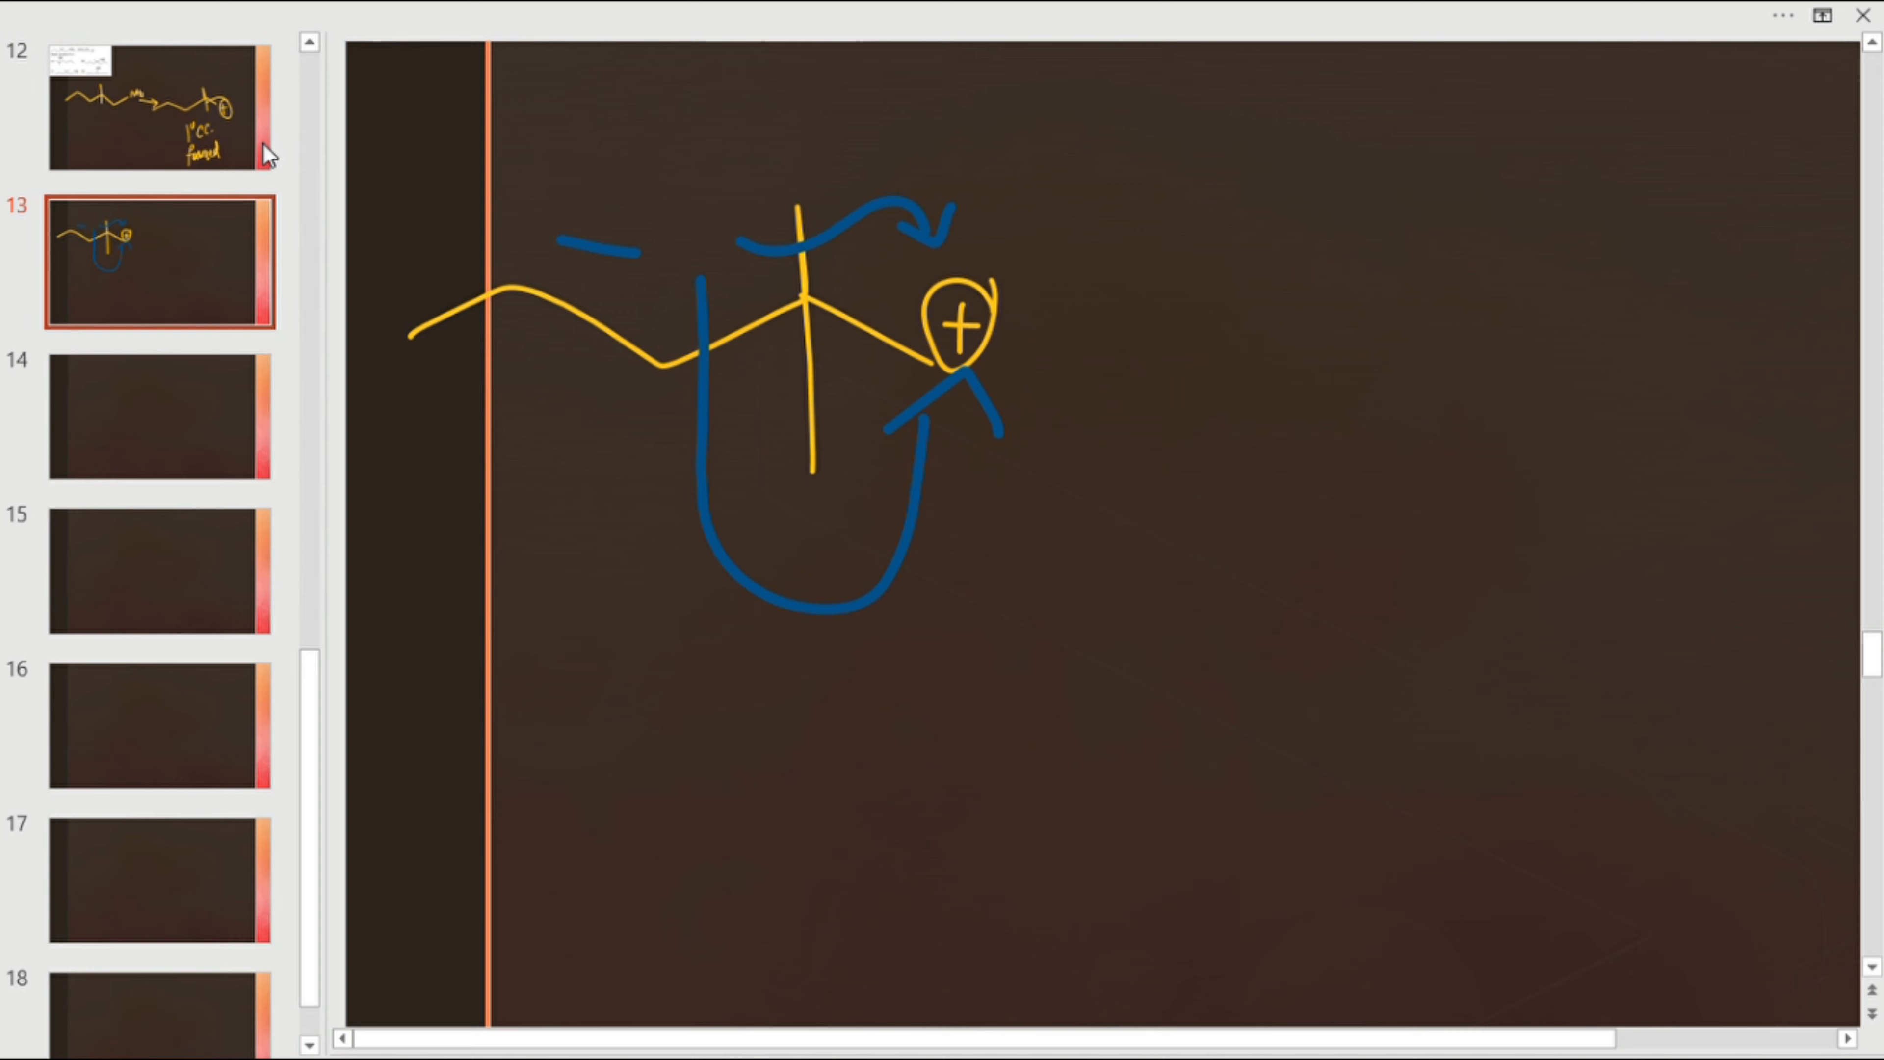
left_click_drag(1064, 373, 1123, 373)
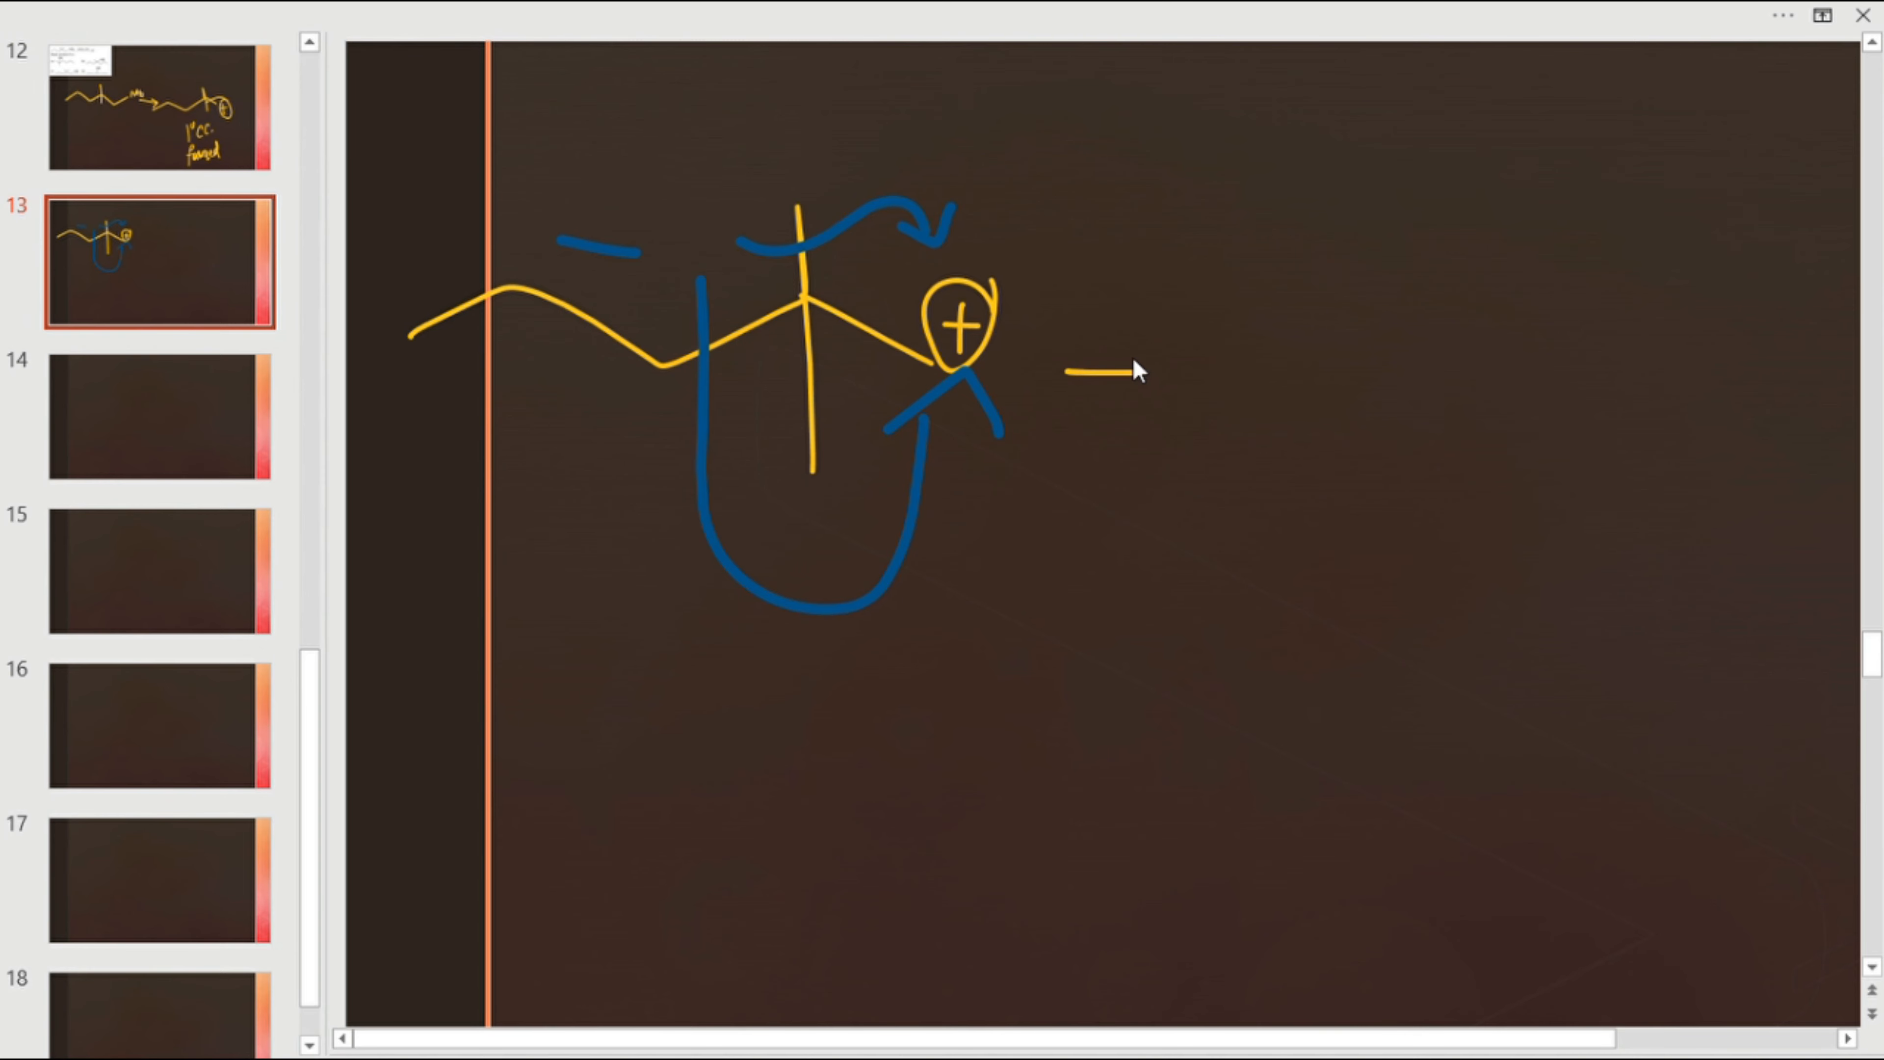
- Draw the two yellow reaction arrows for both rearrangement pathways
left_click_drag(745, 619, 938, 814)
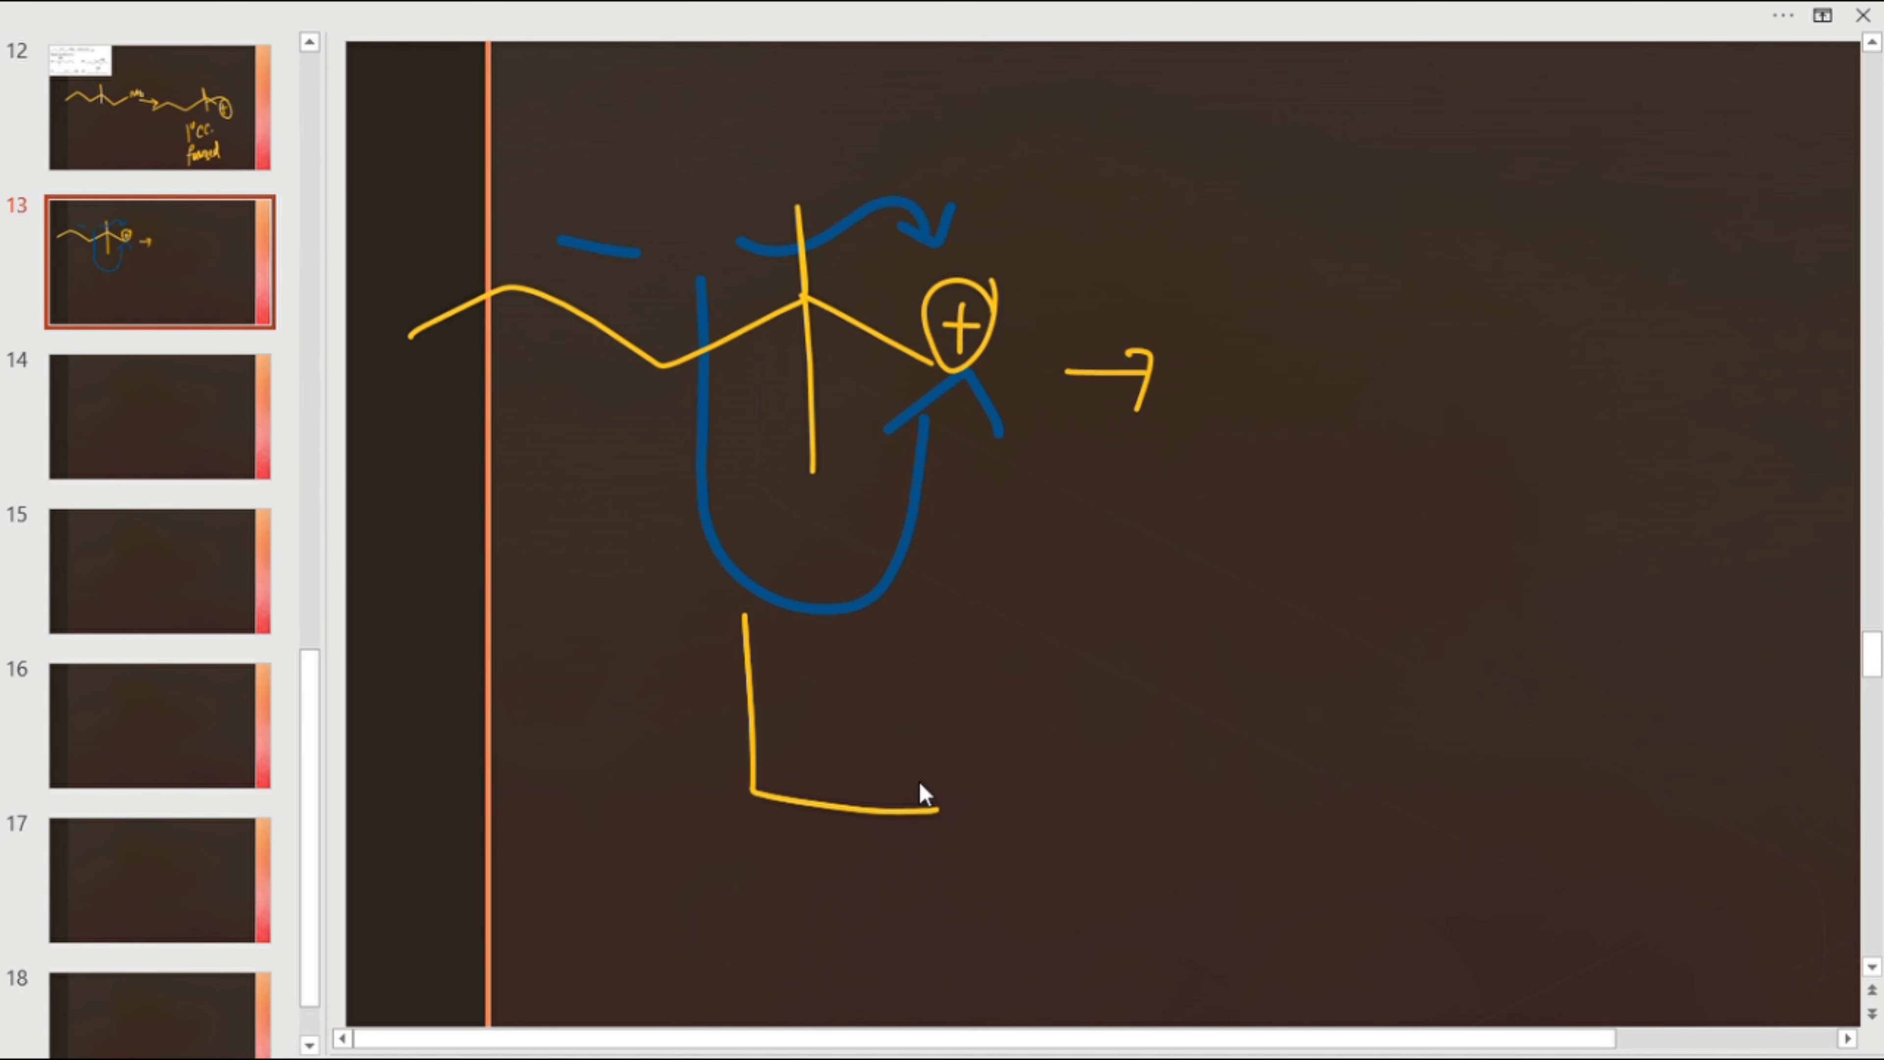
left_click_drag(866, 812, 962, 811)
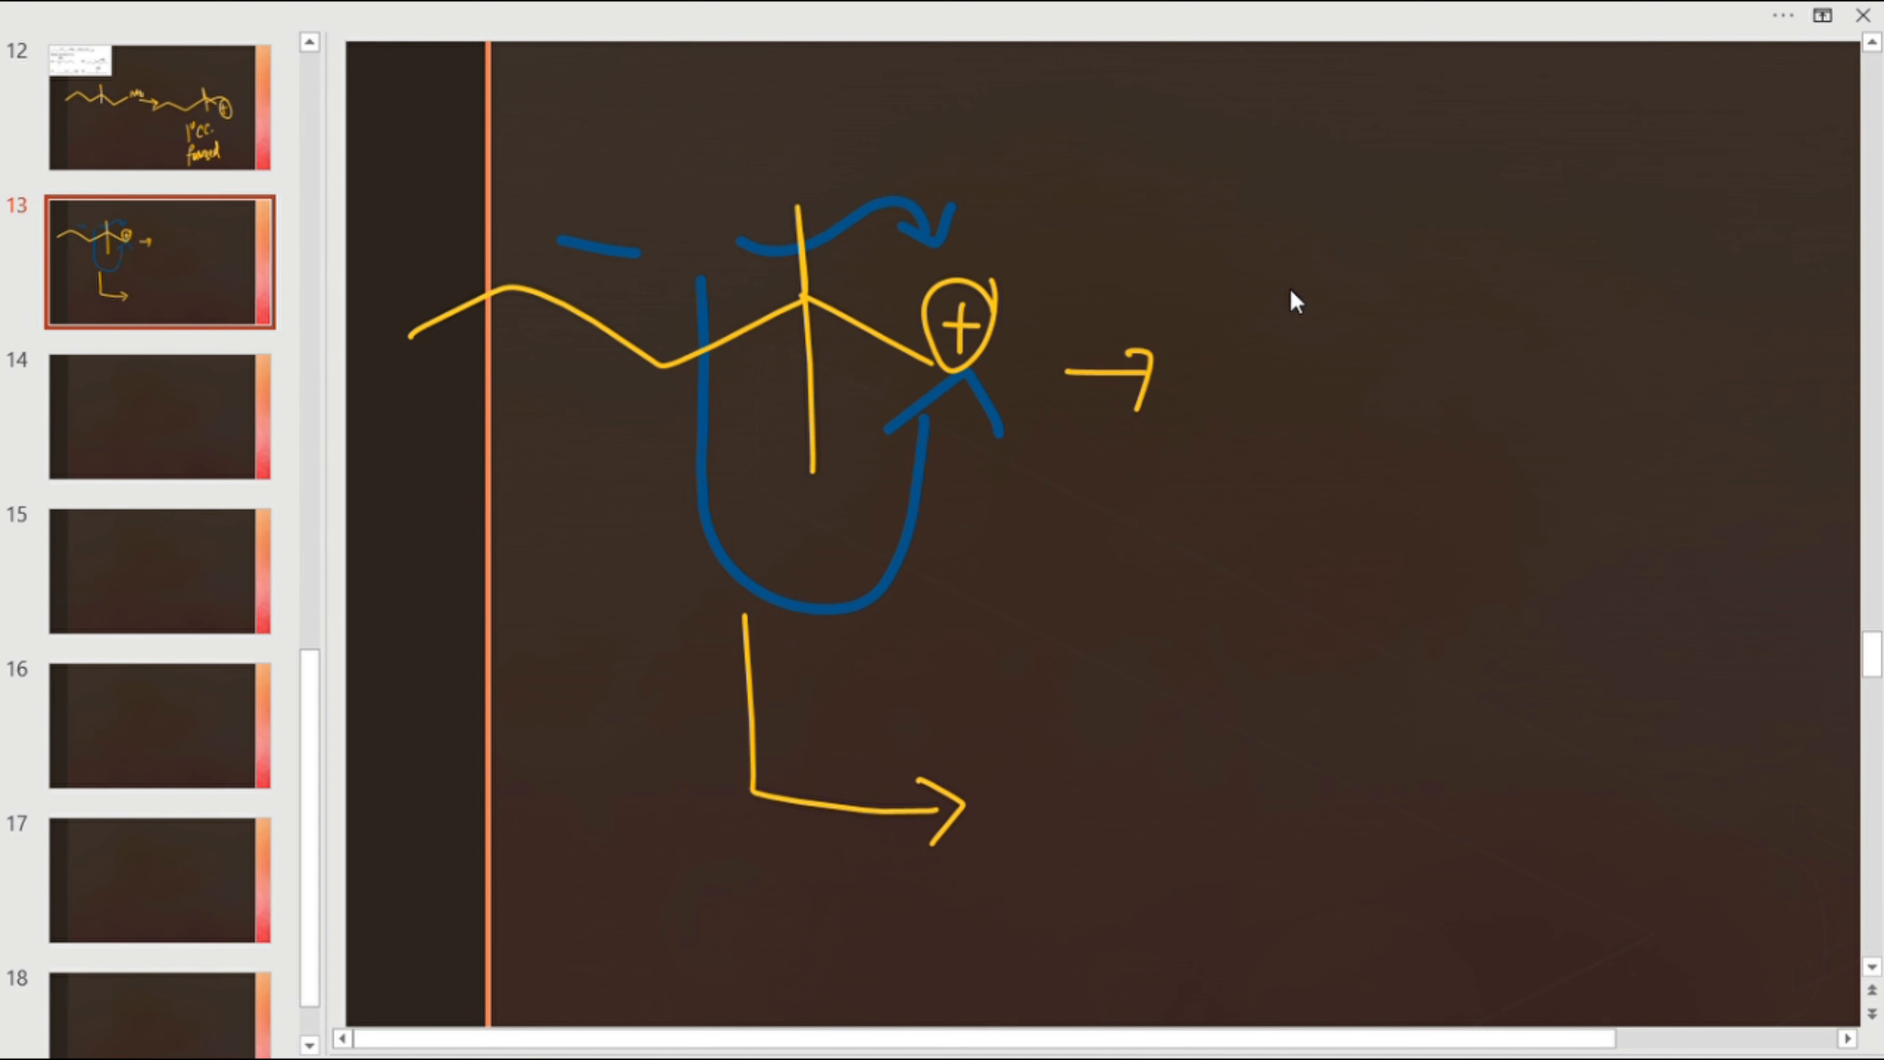
mouse_move(1245, 398)
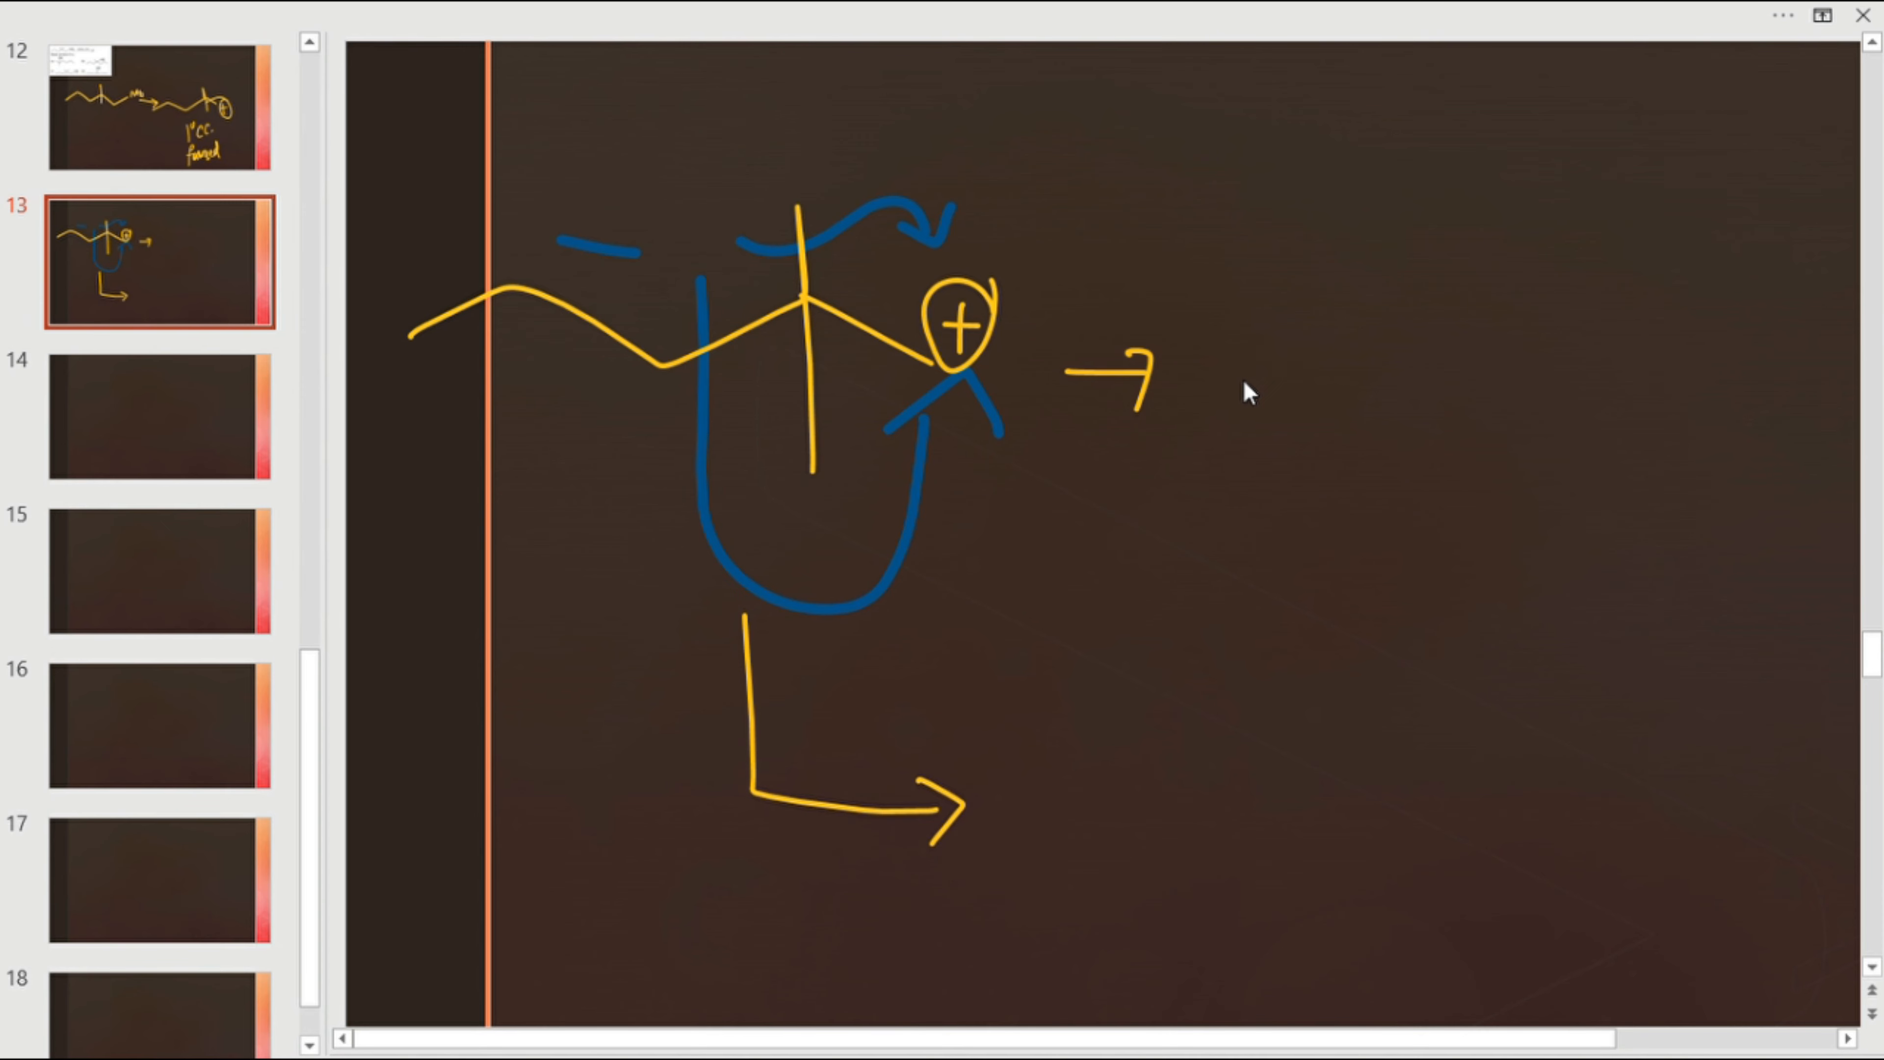
- Draw the upper rearranged carbocation with its positive charge, methyl and ethyl branches
left_click_drag(1214, 390, 1526, 337)
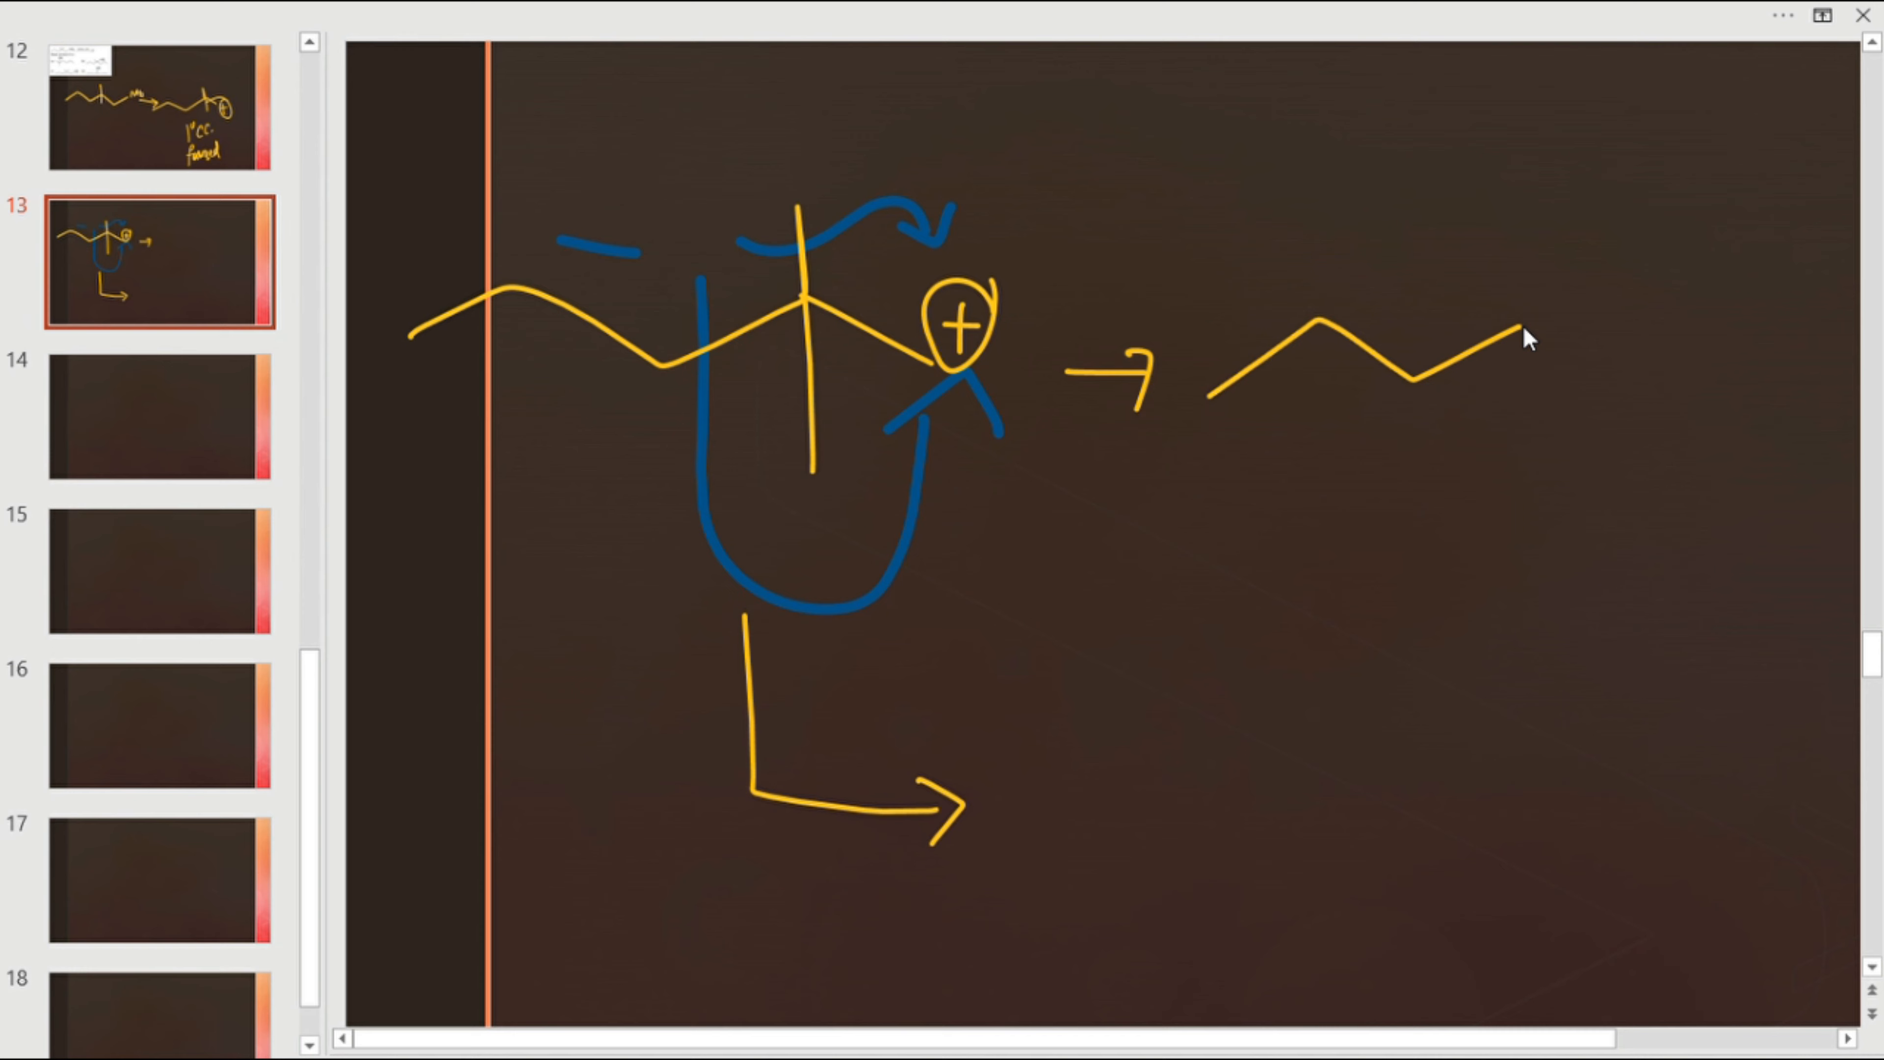
left_click_drag(1514, 336, 1526, 433)
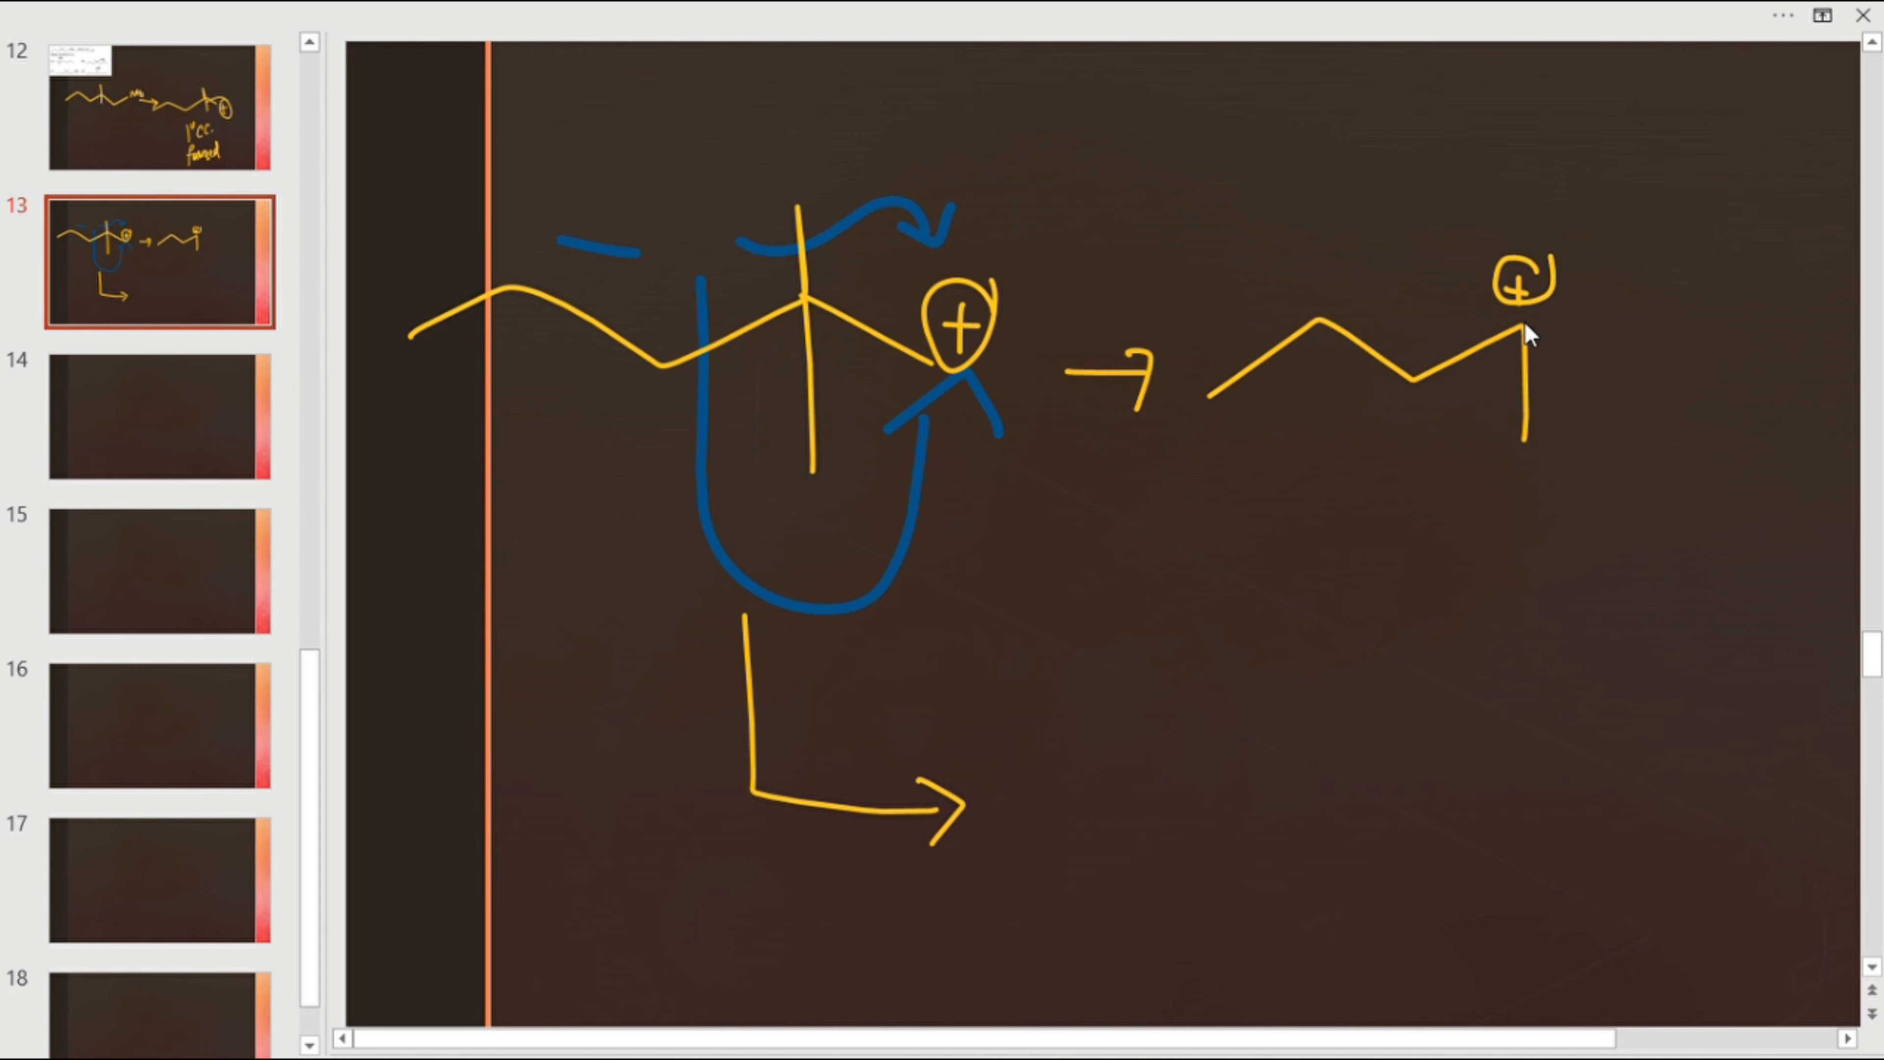
left_click_drag(1524, 355, 1688, 246)
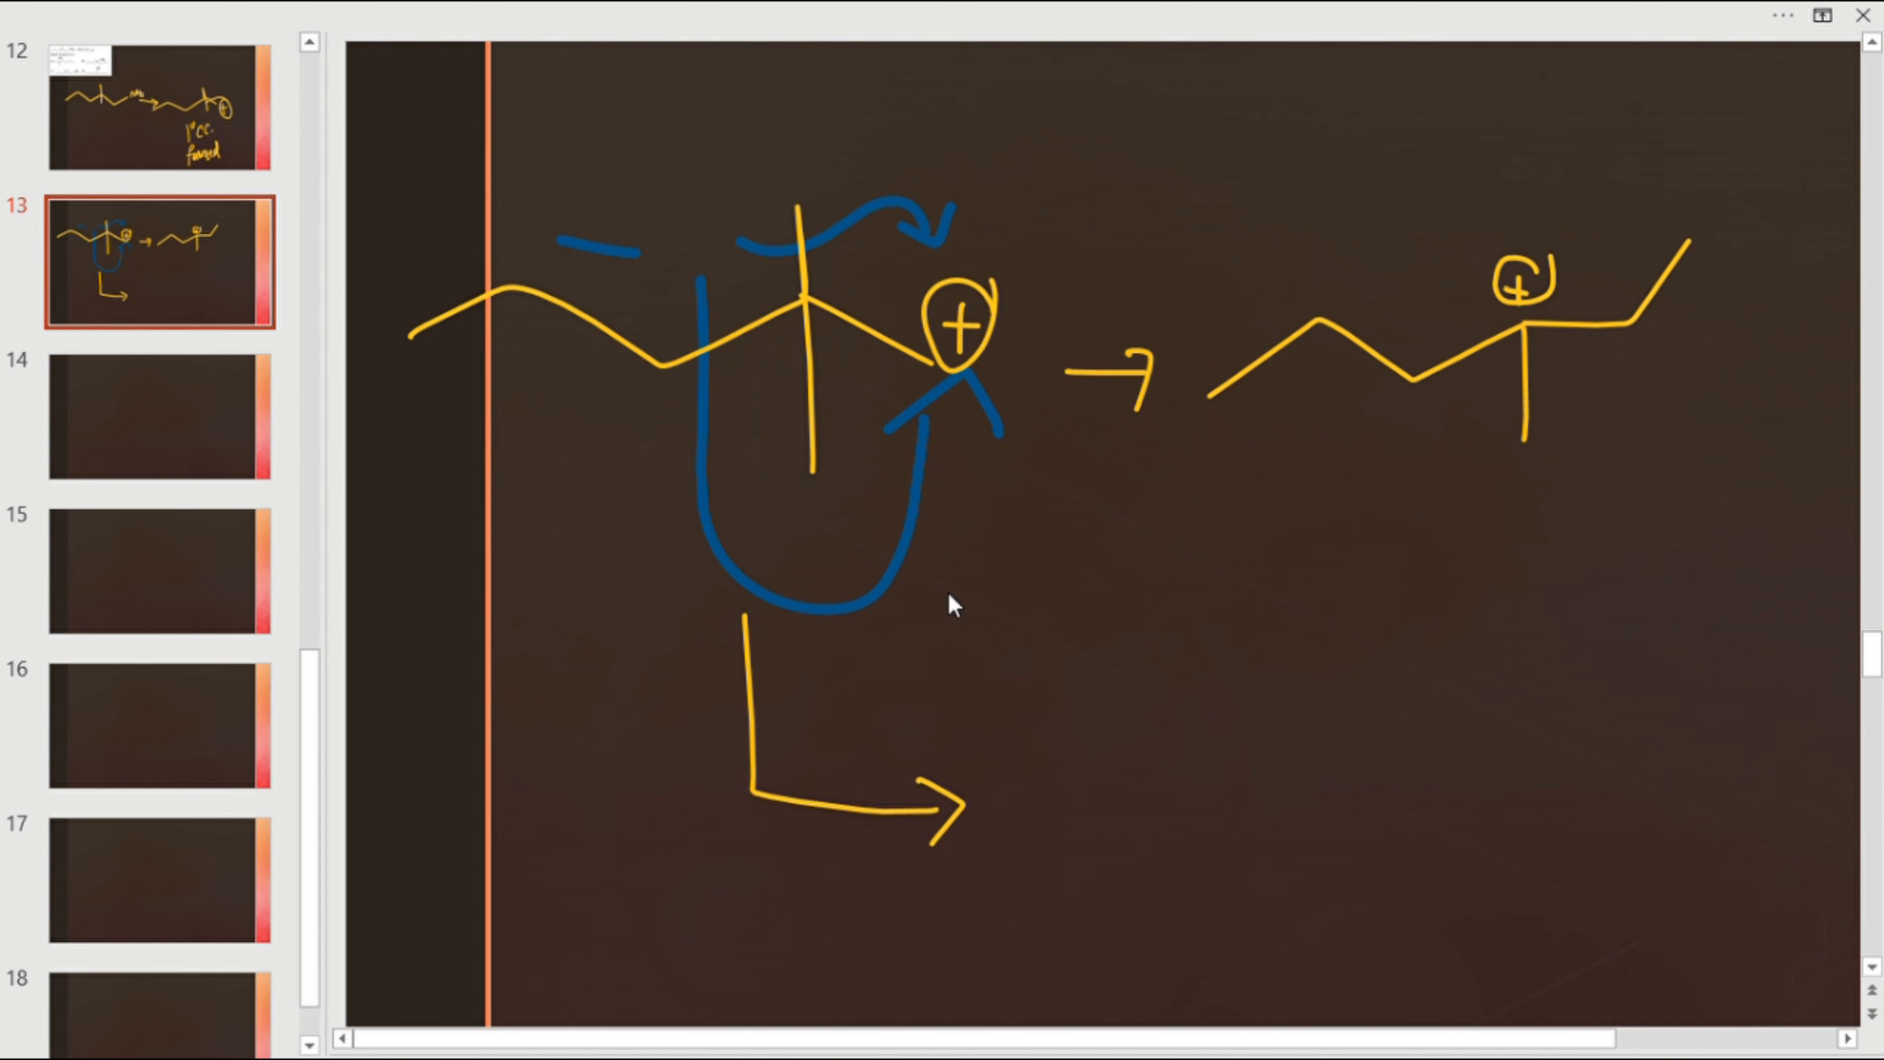
mouse_move(1009, 837)
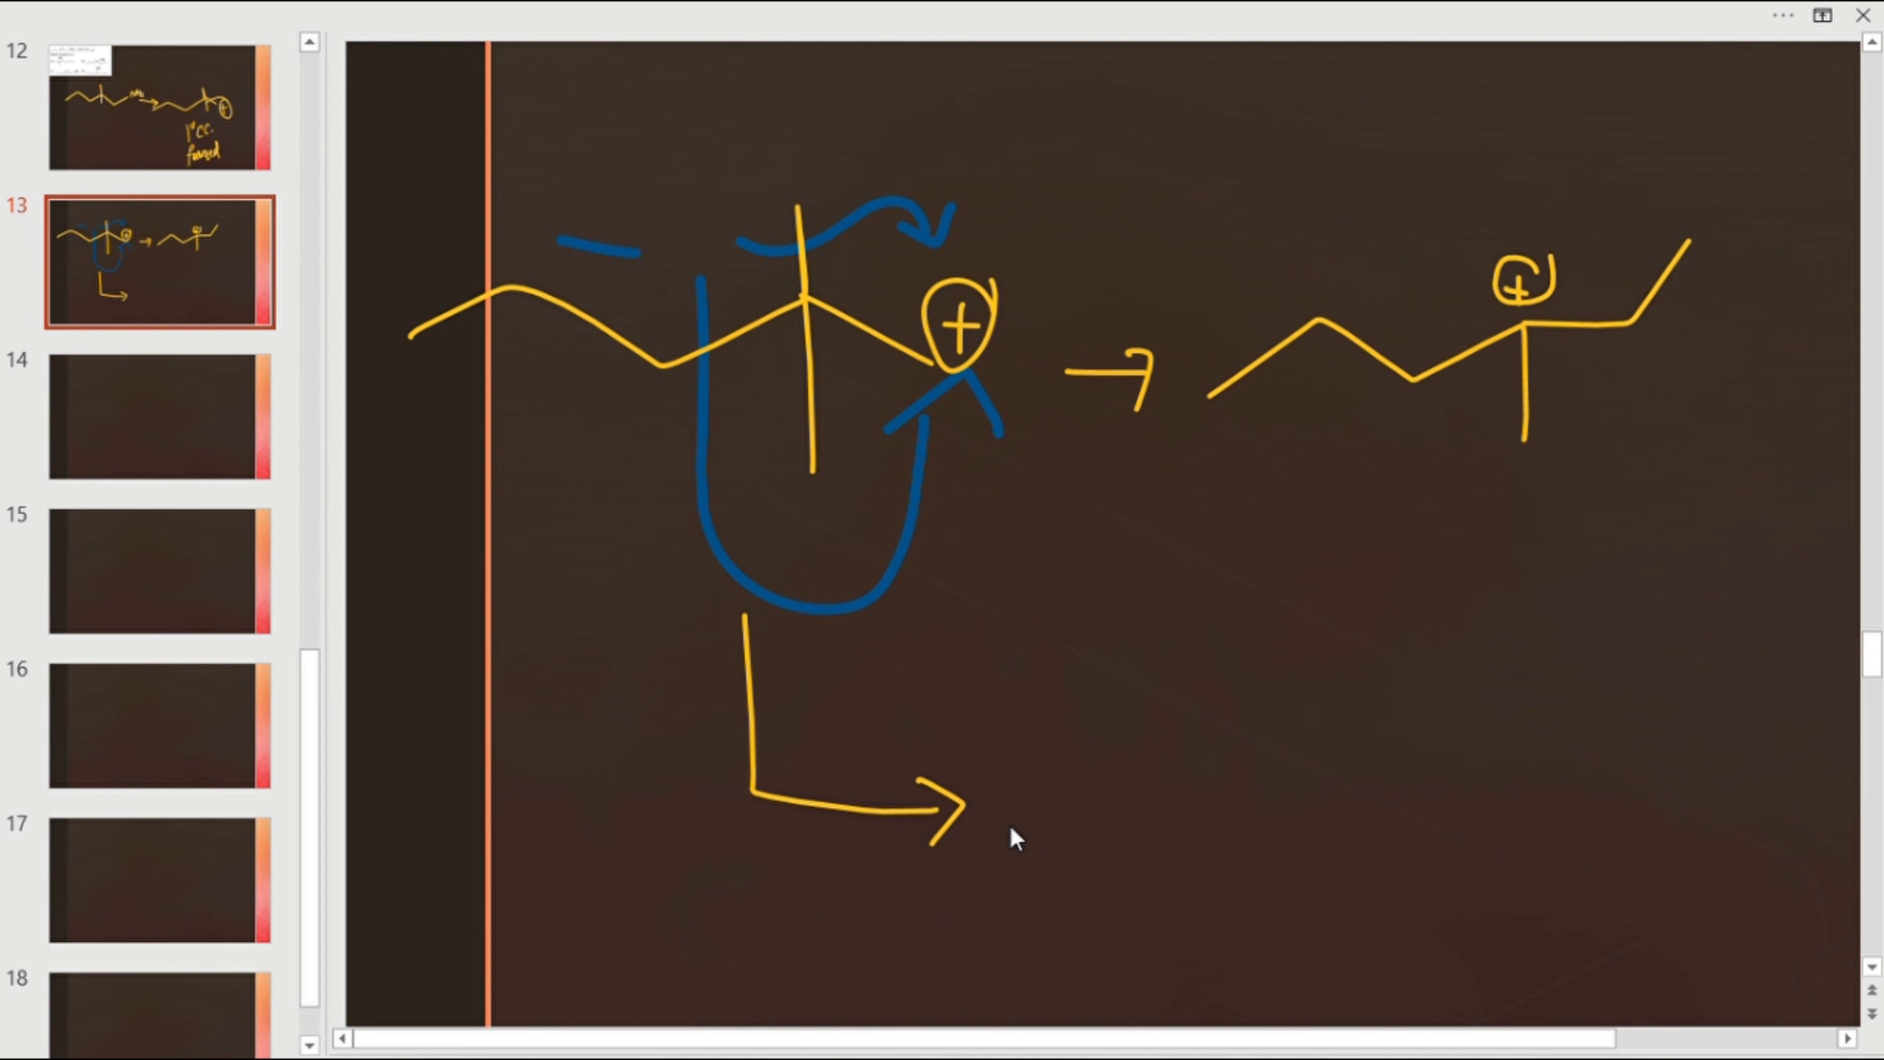
- Draw the lower rearranged product chain and label the alkyl groups in pink as more stable
left_click_drag(1013, 826, 1280, 824)
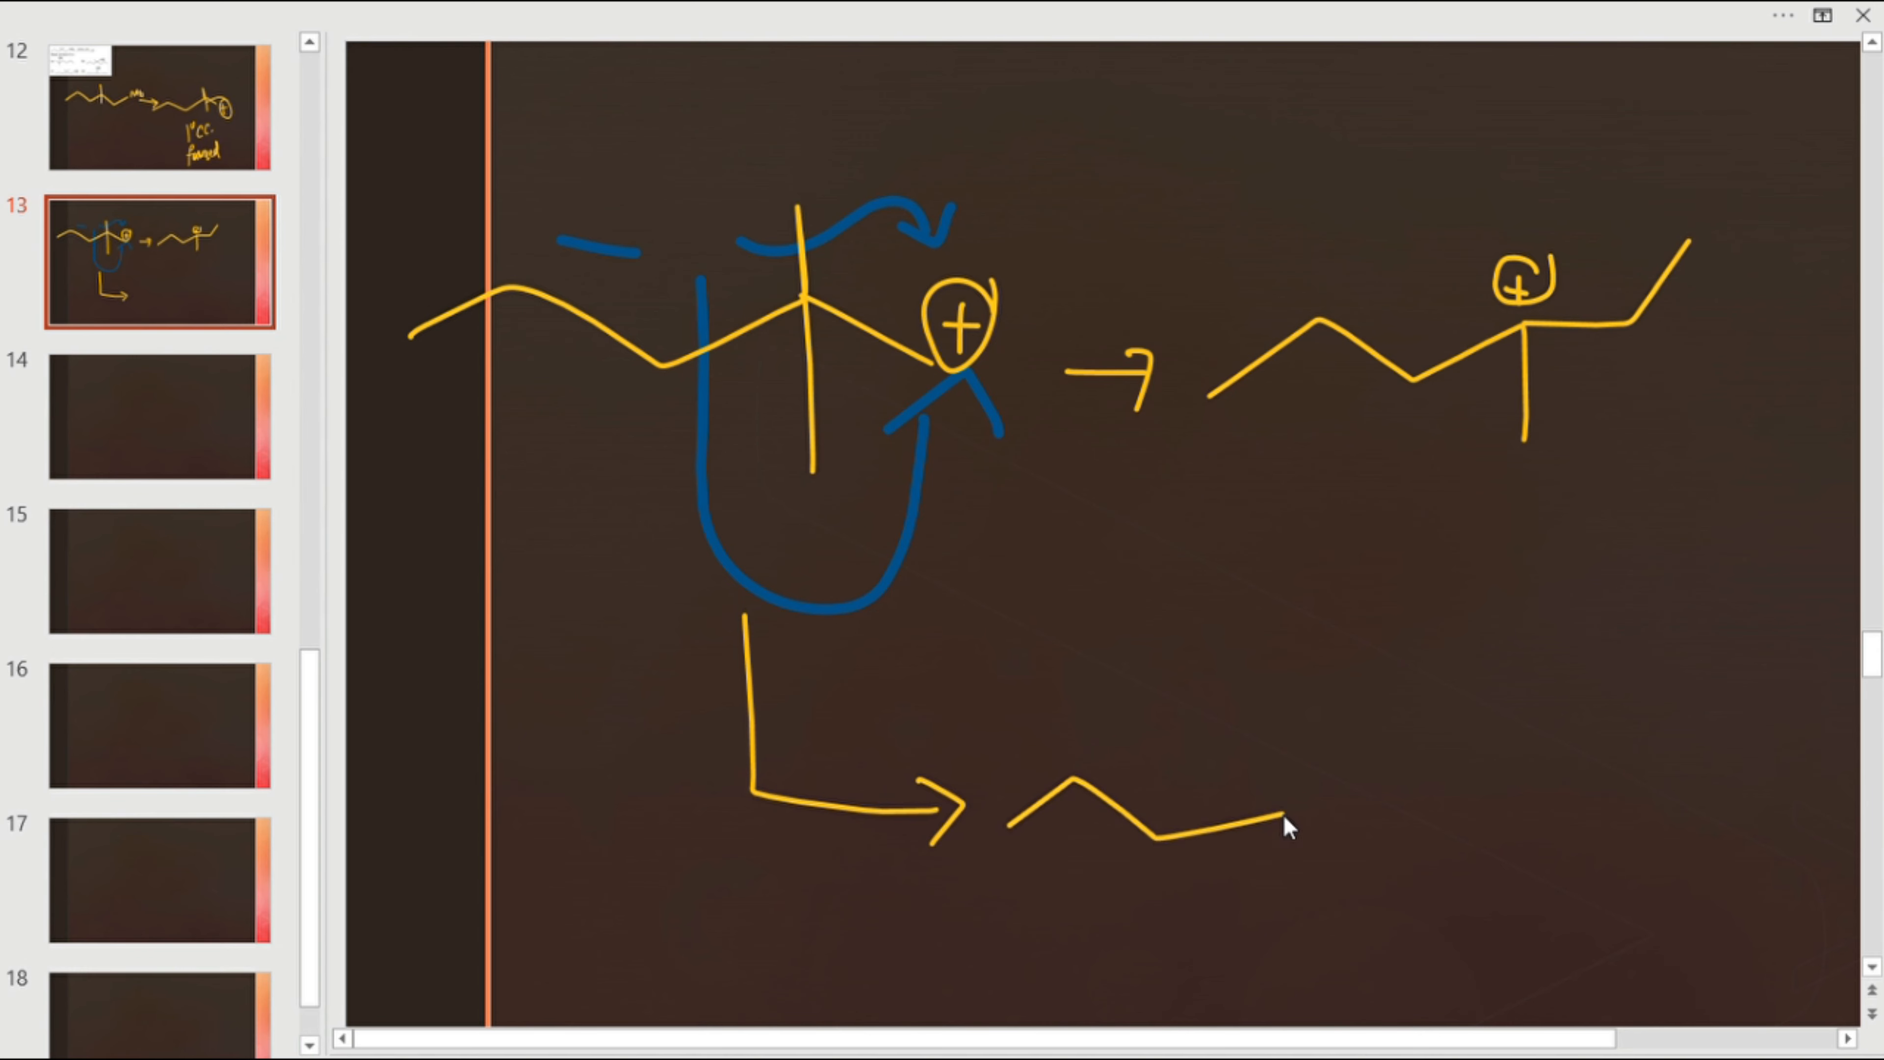
left_click_drag(1262, 823, 1599, 763)
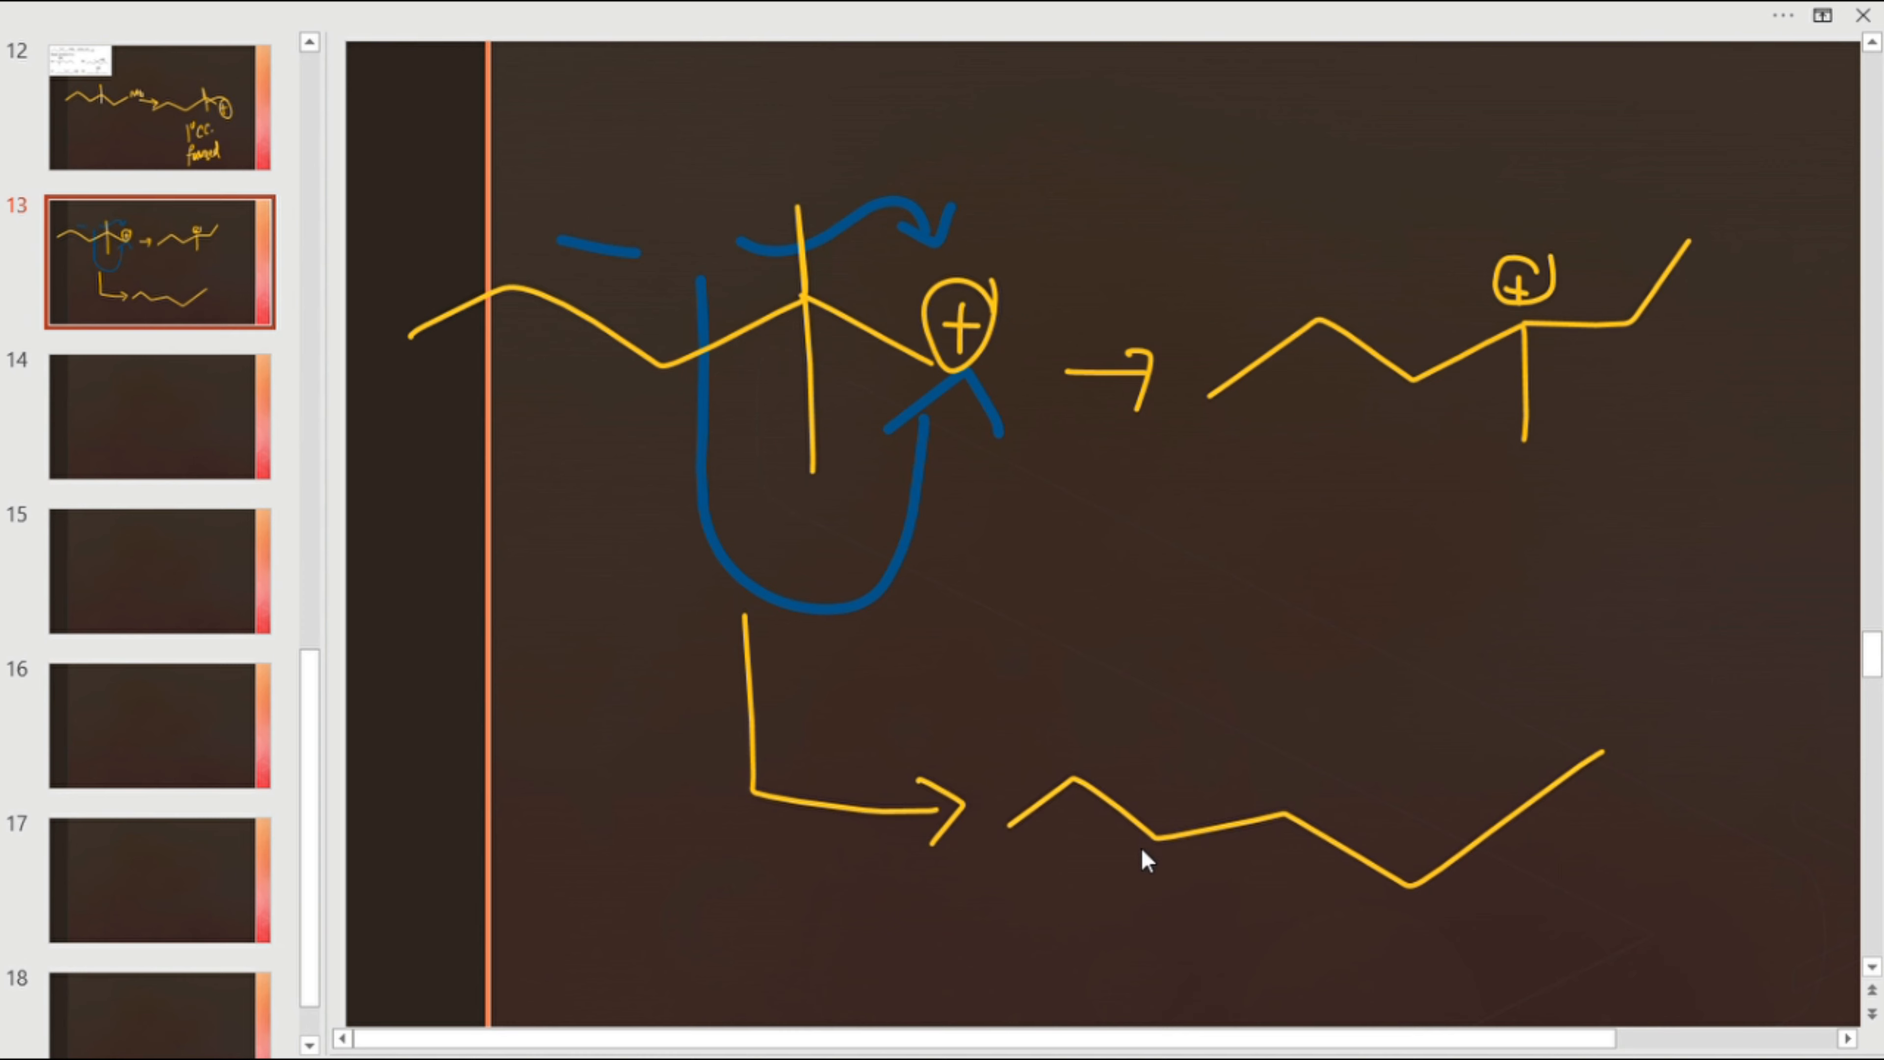
mouse_move(1081, 783)
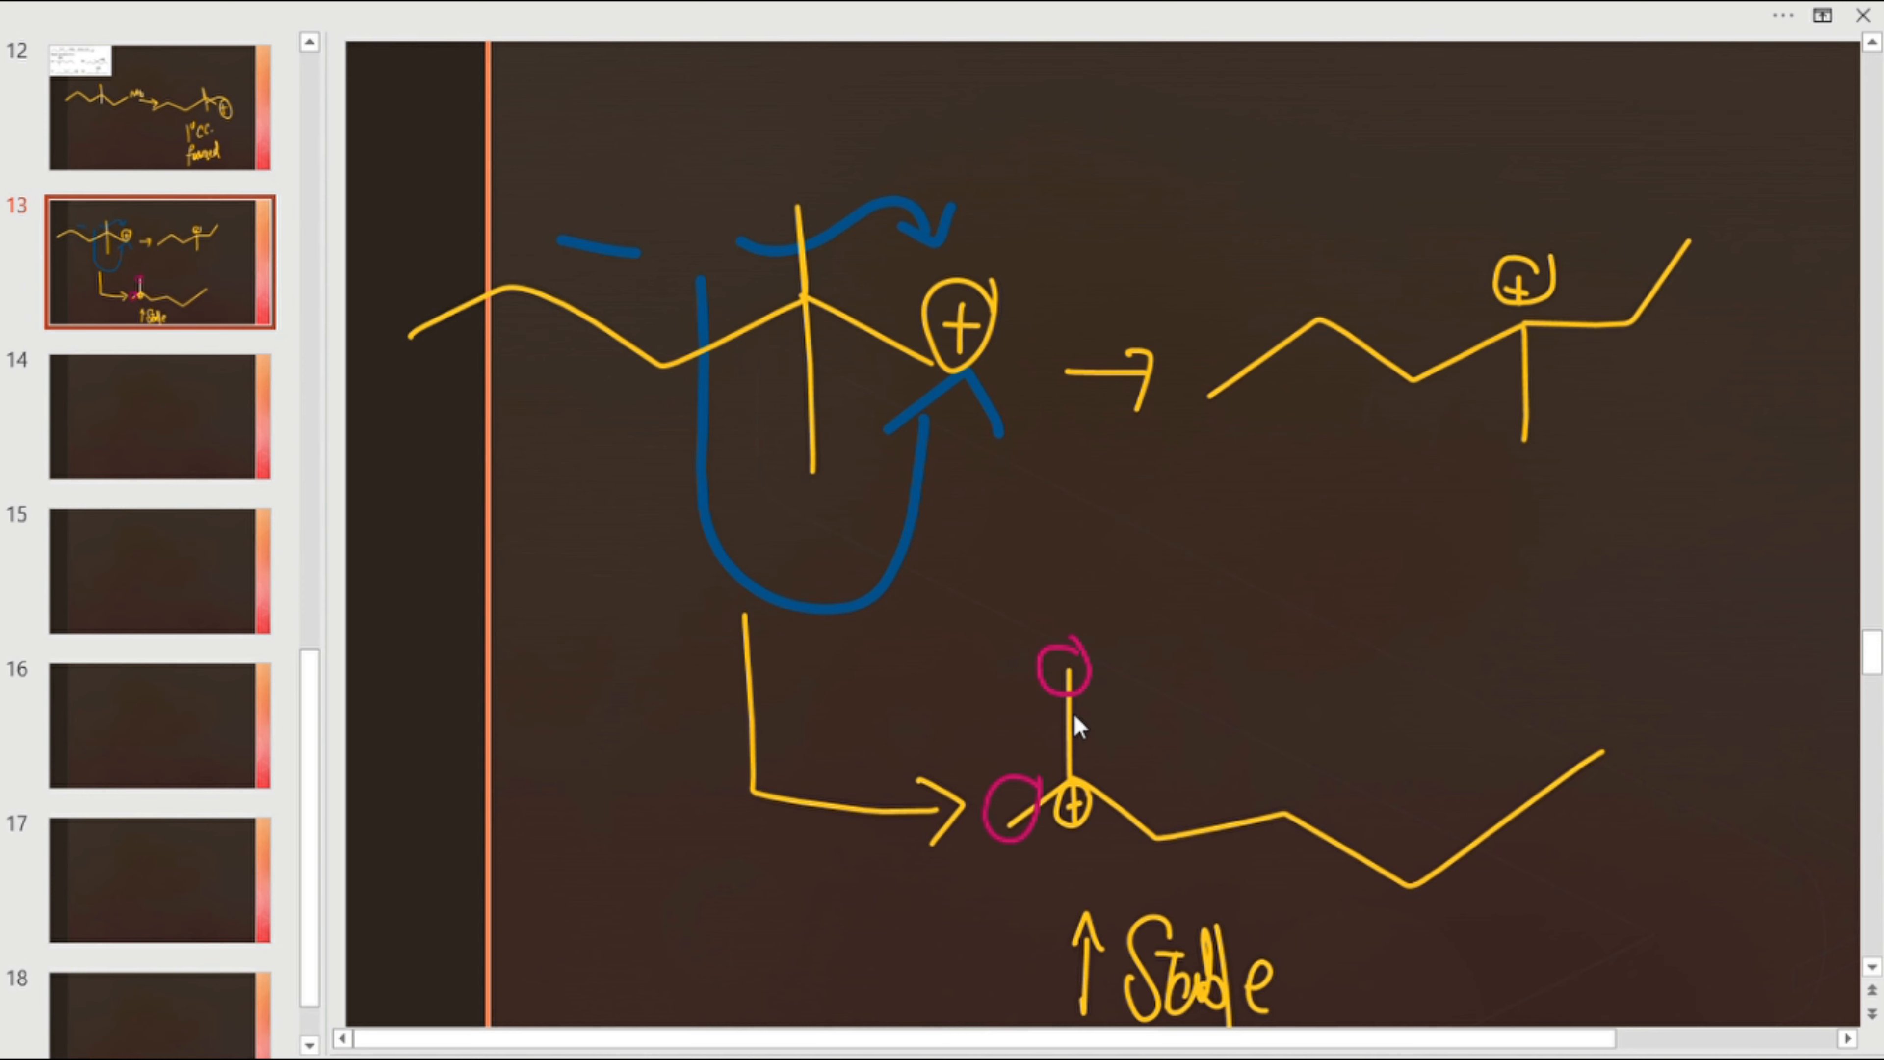
mouse_move(1460, 424)
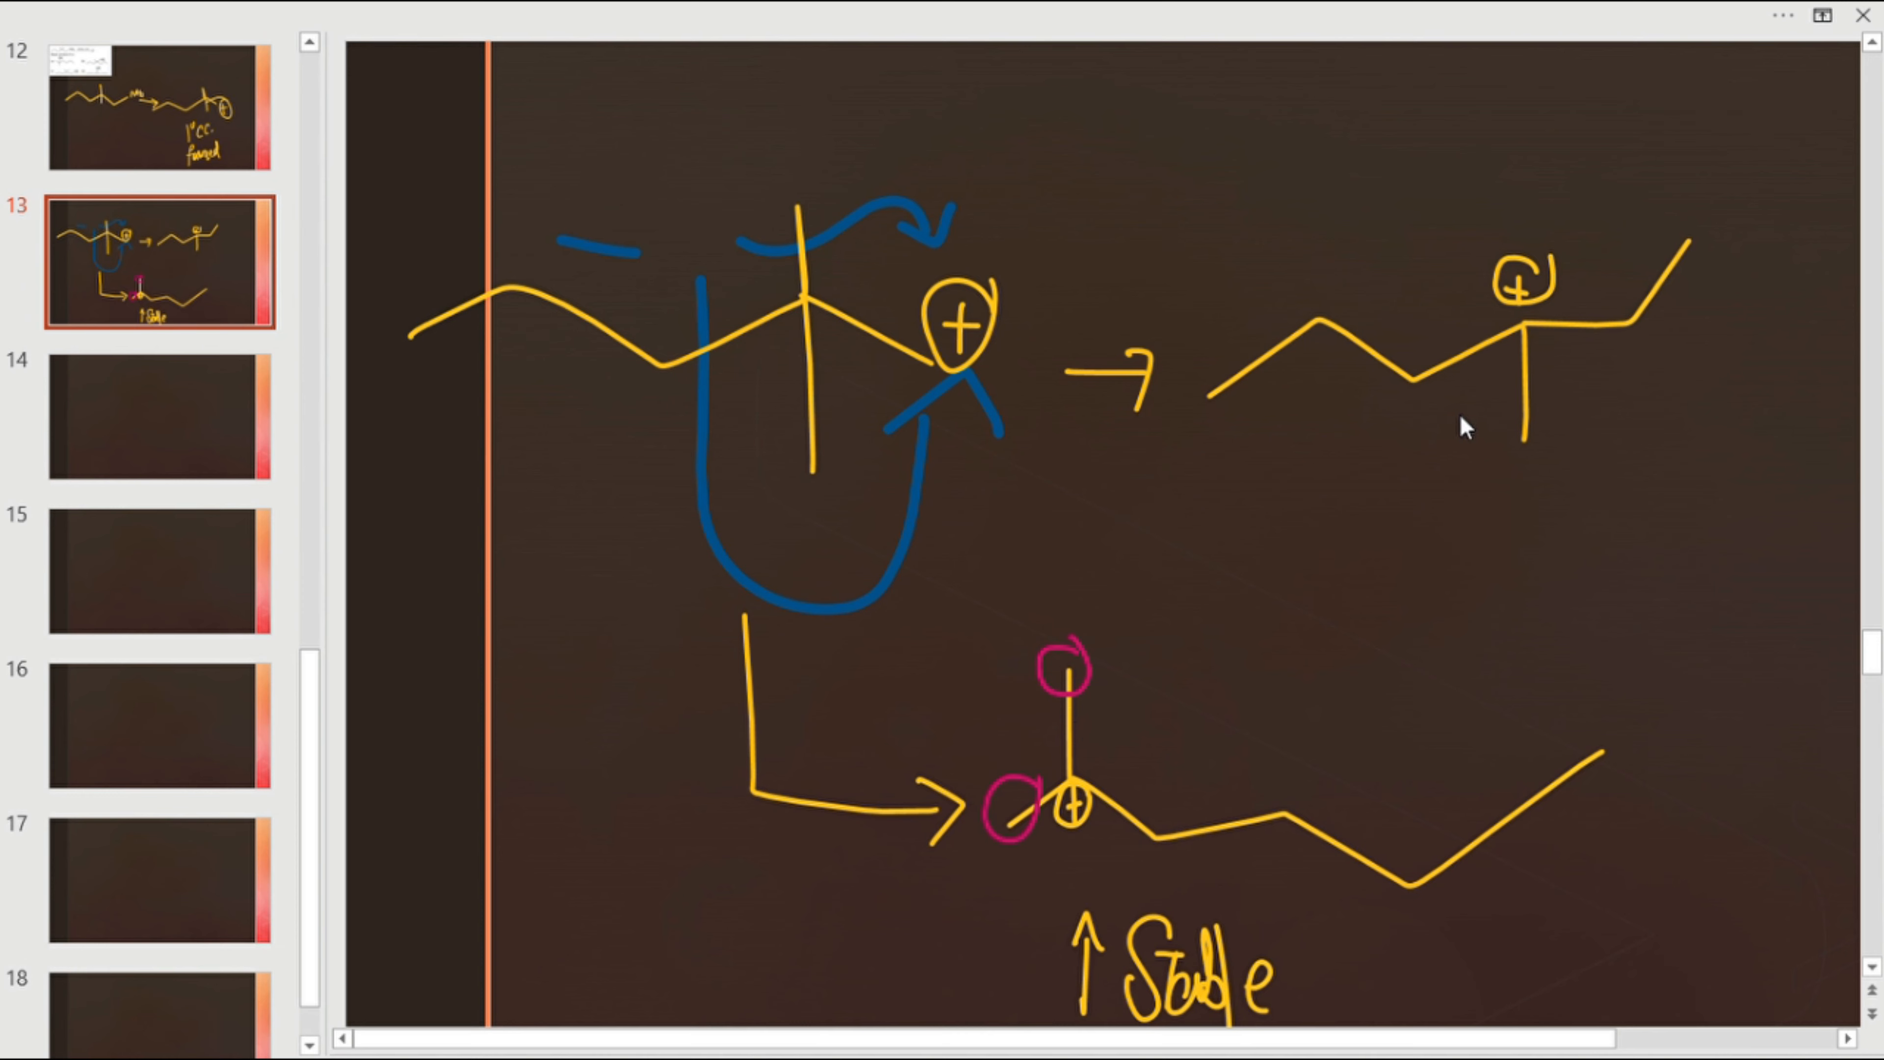
mouse_move(1240, 633)
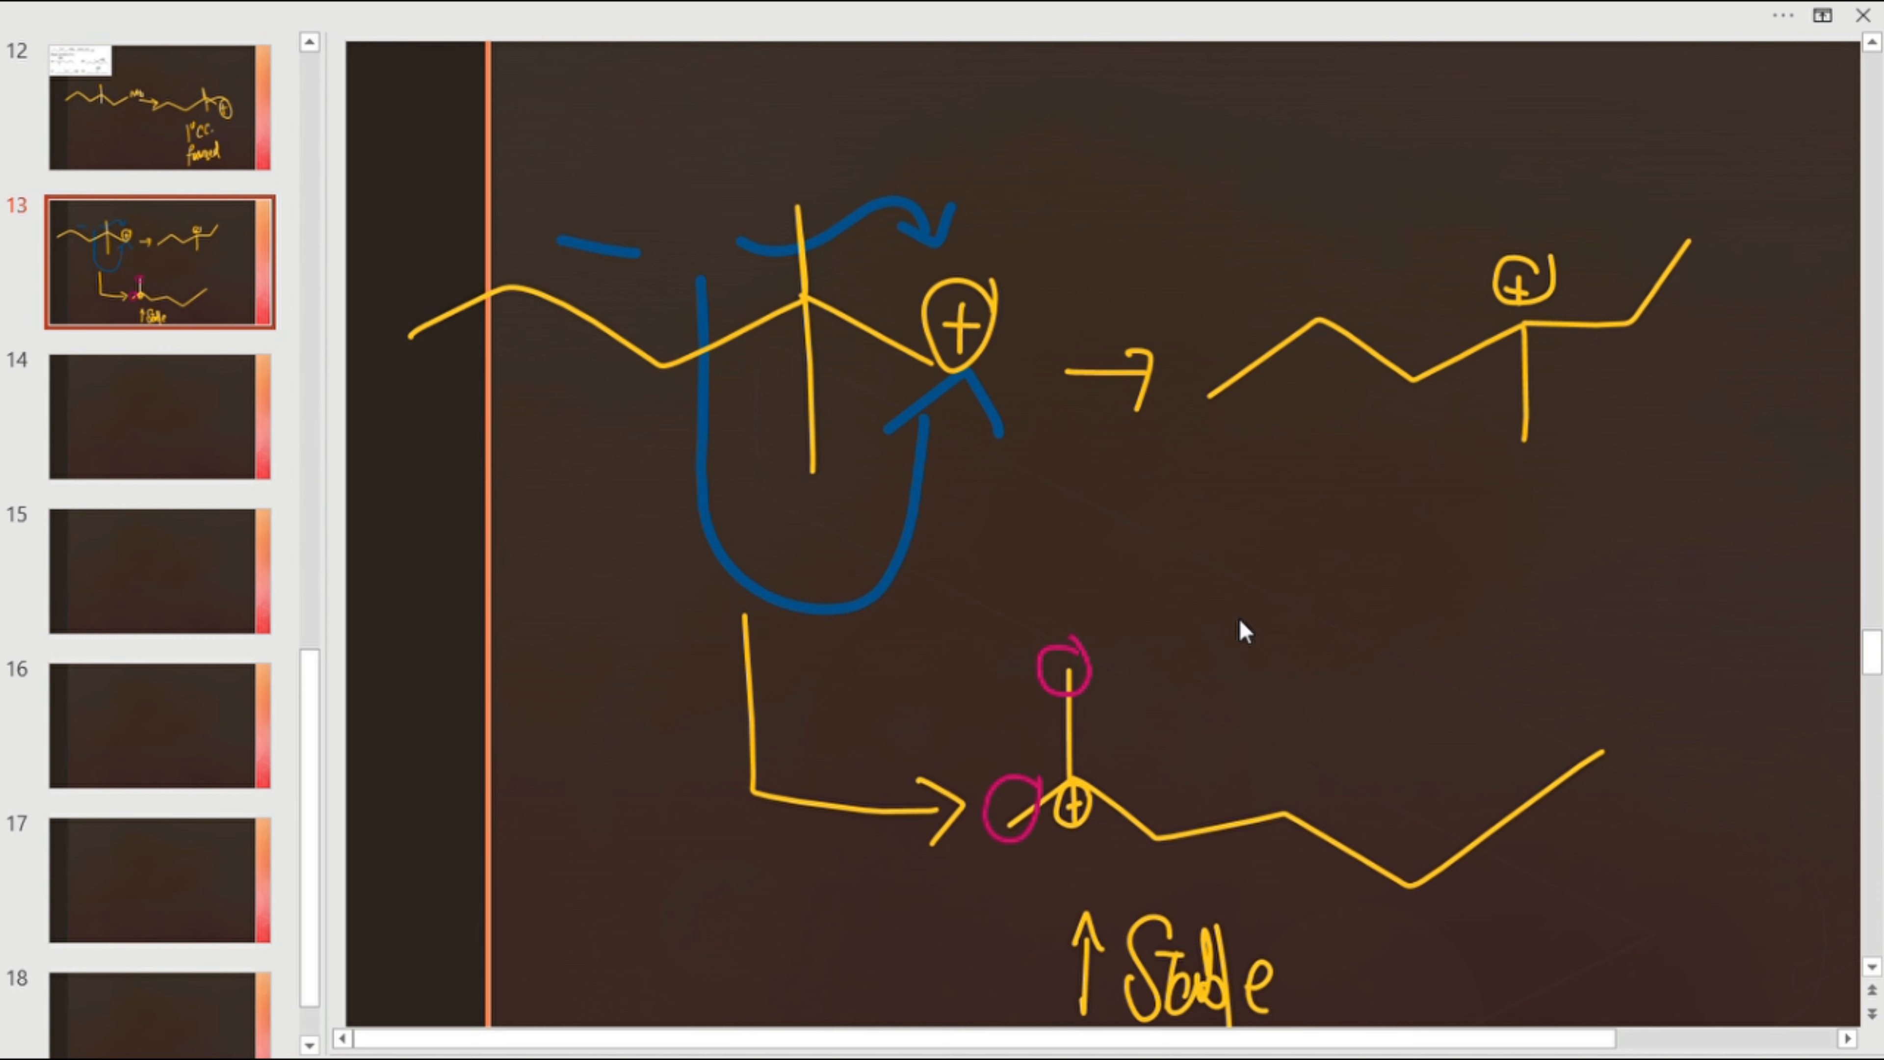
mouse_move(1482, 426)
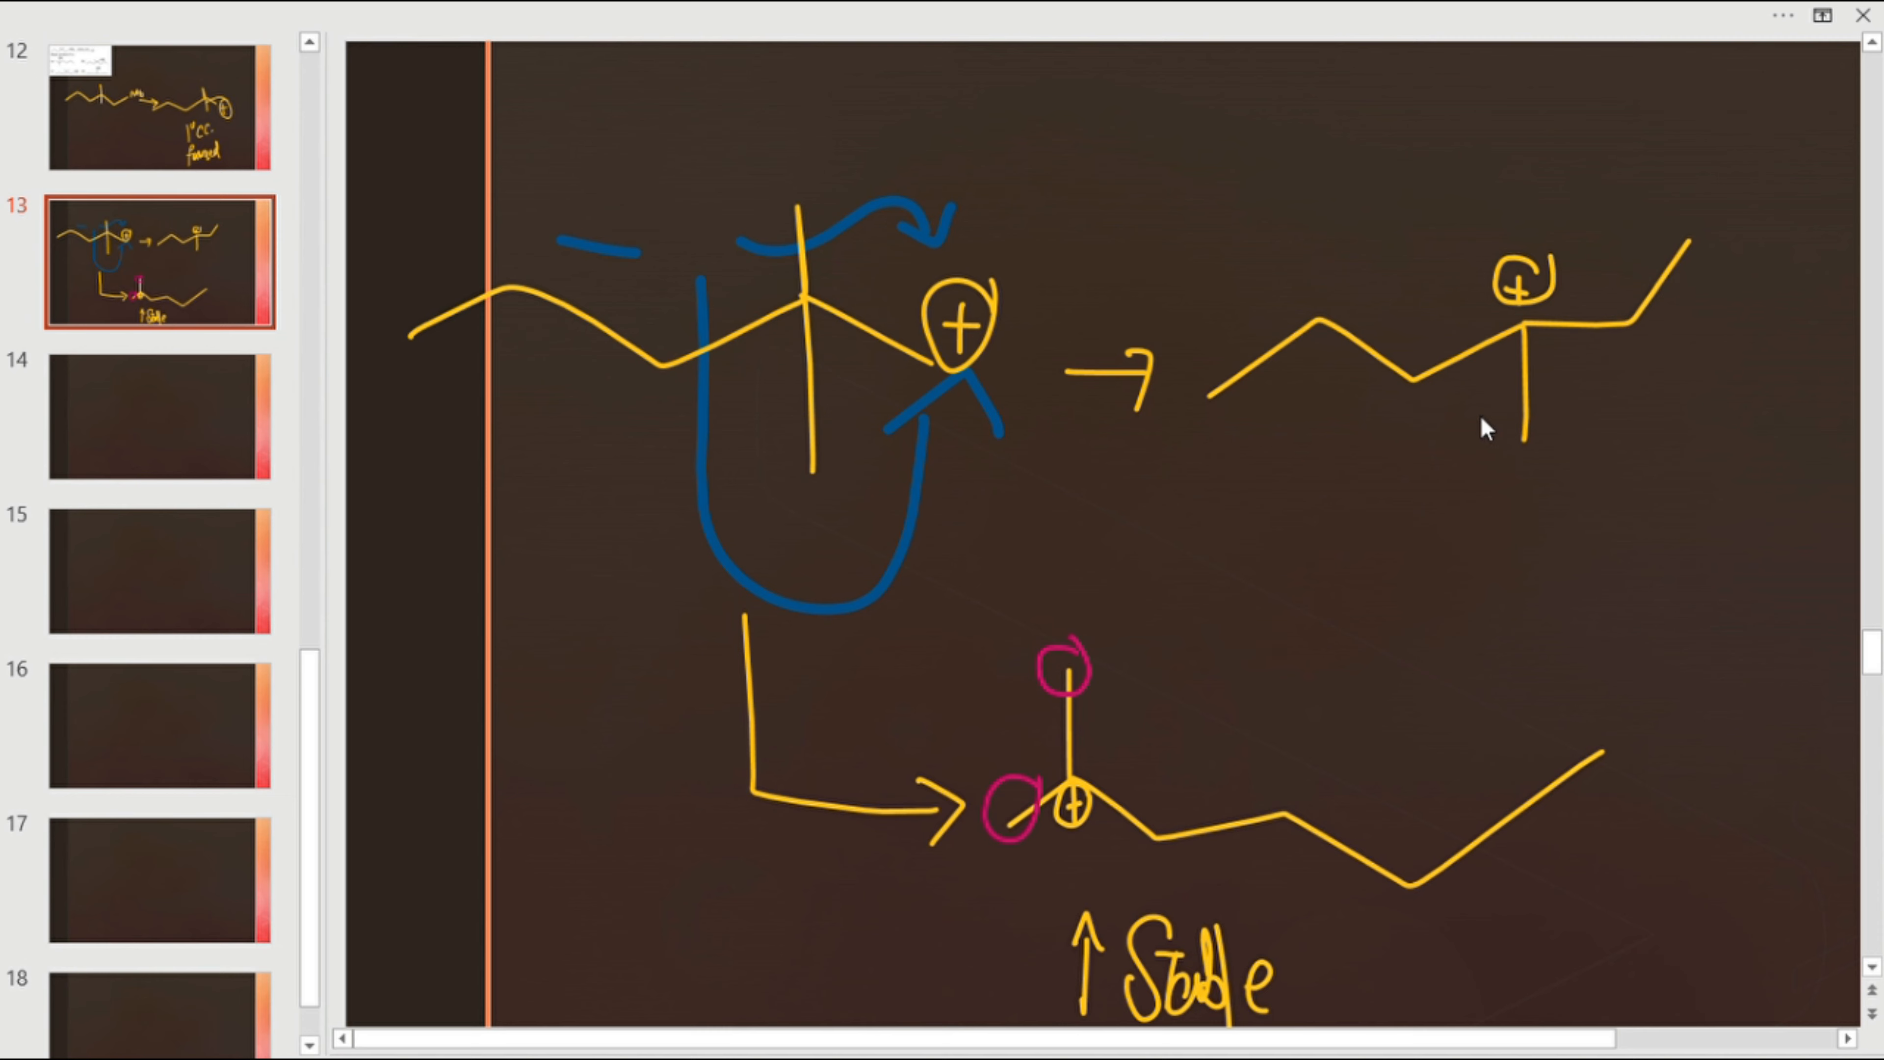
mouse_move(1154, 747)
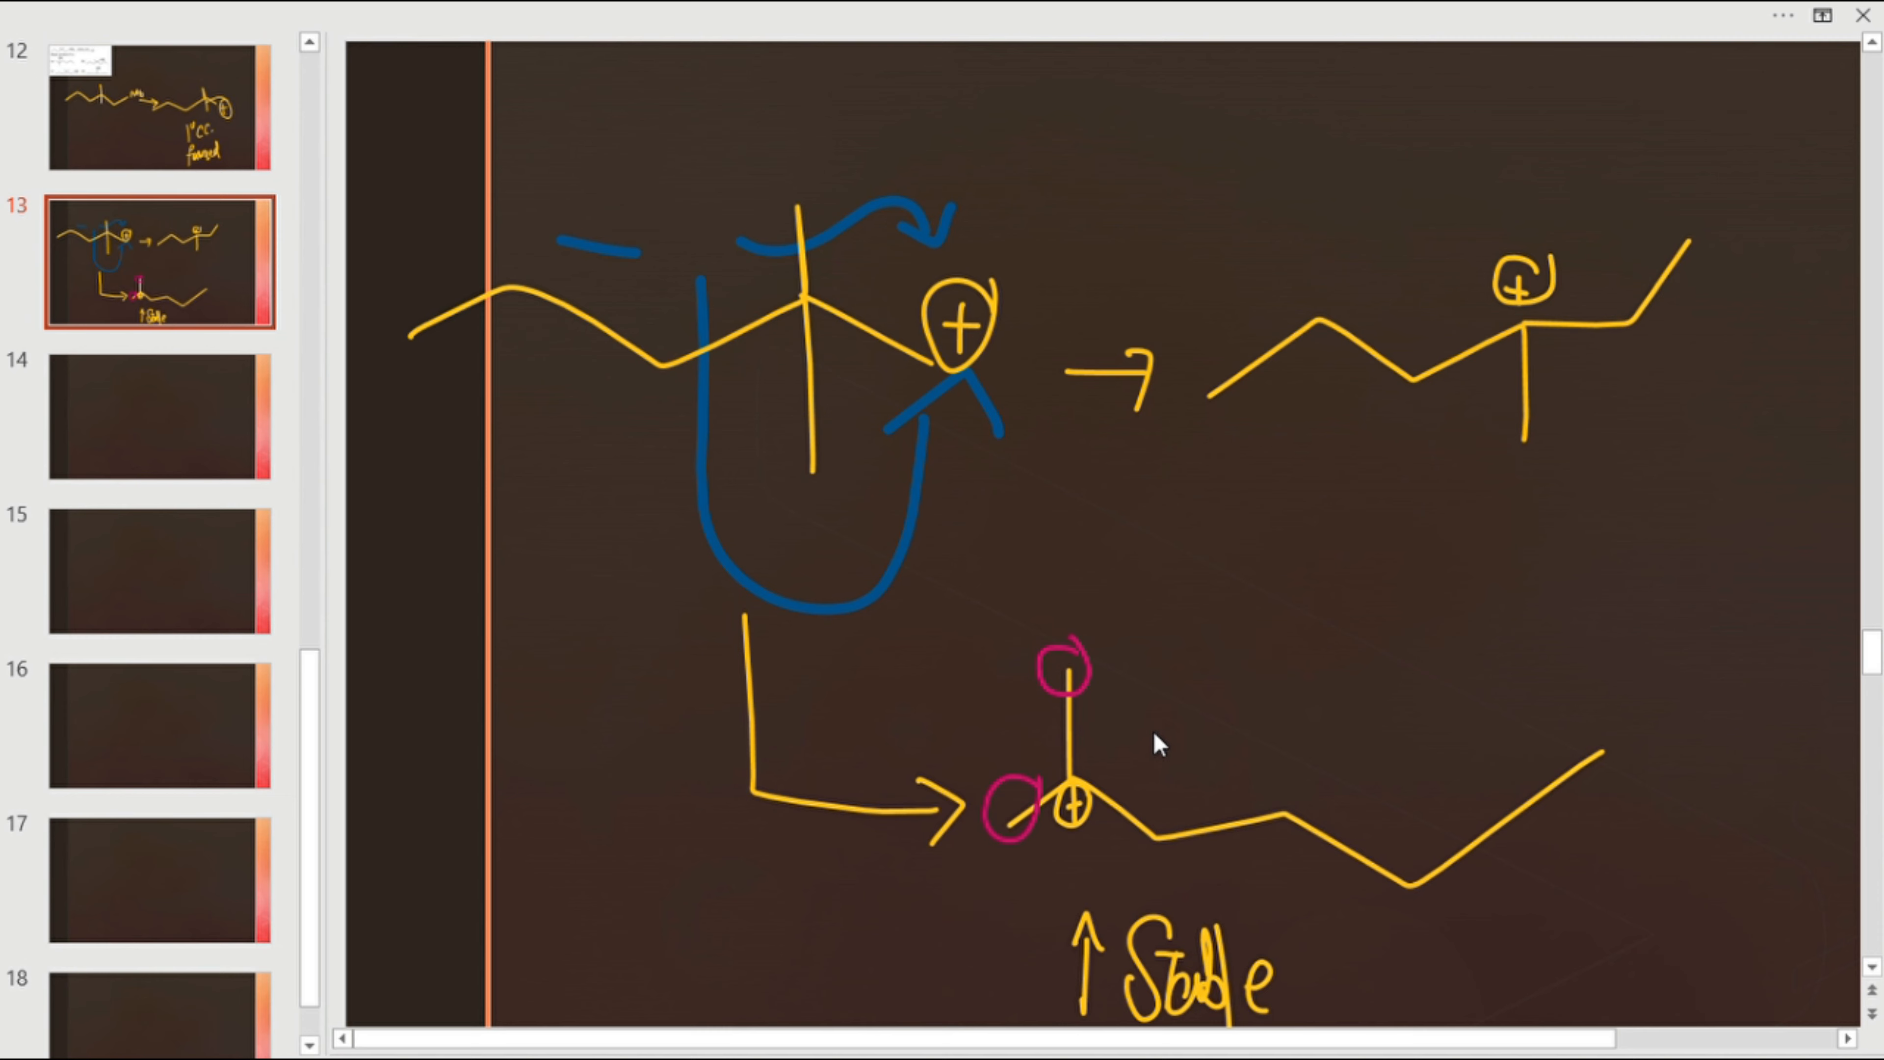
mouse_move(1538, 347)
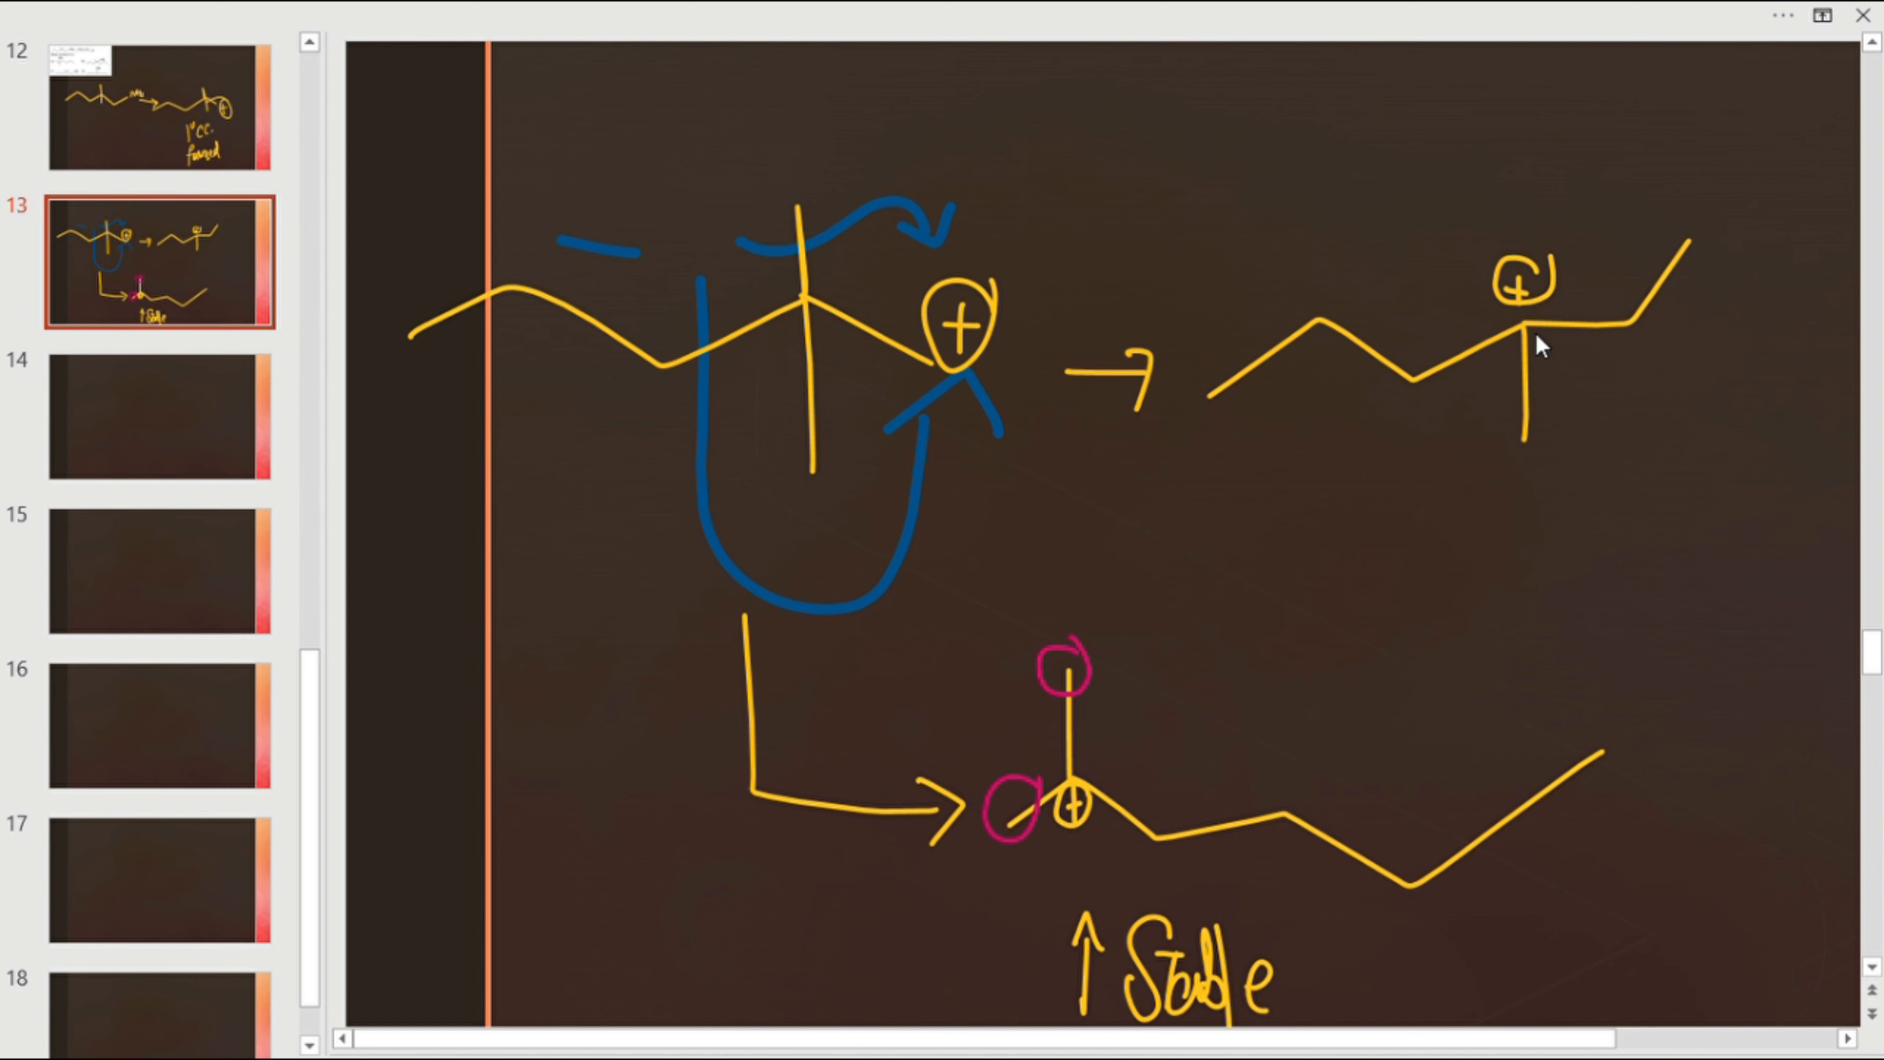
mouse_move(1617, 325)
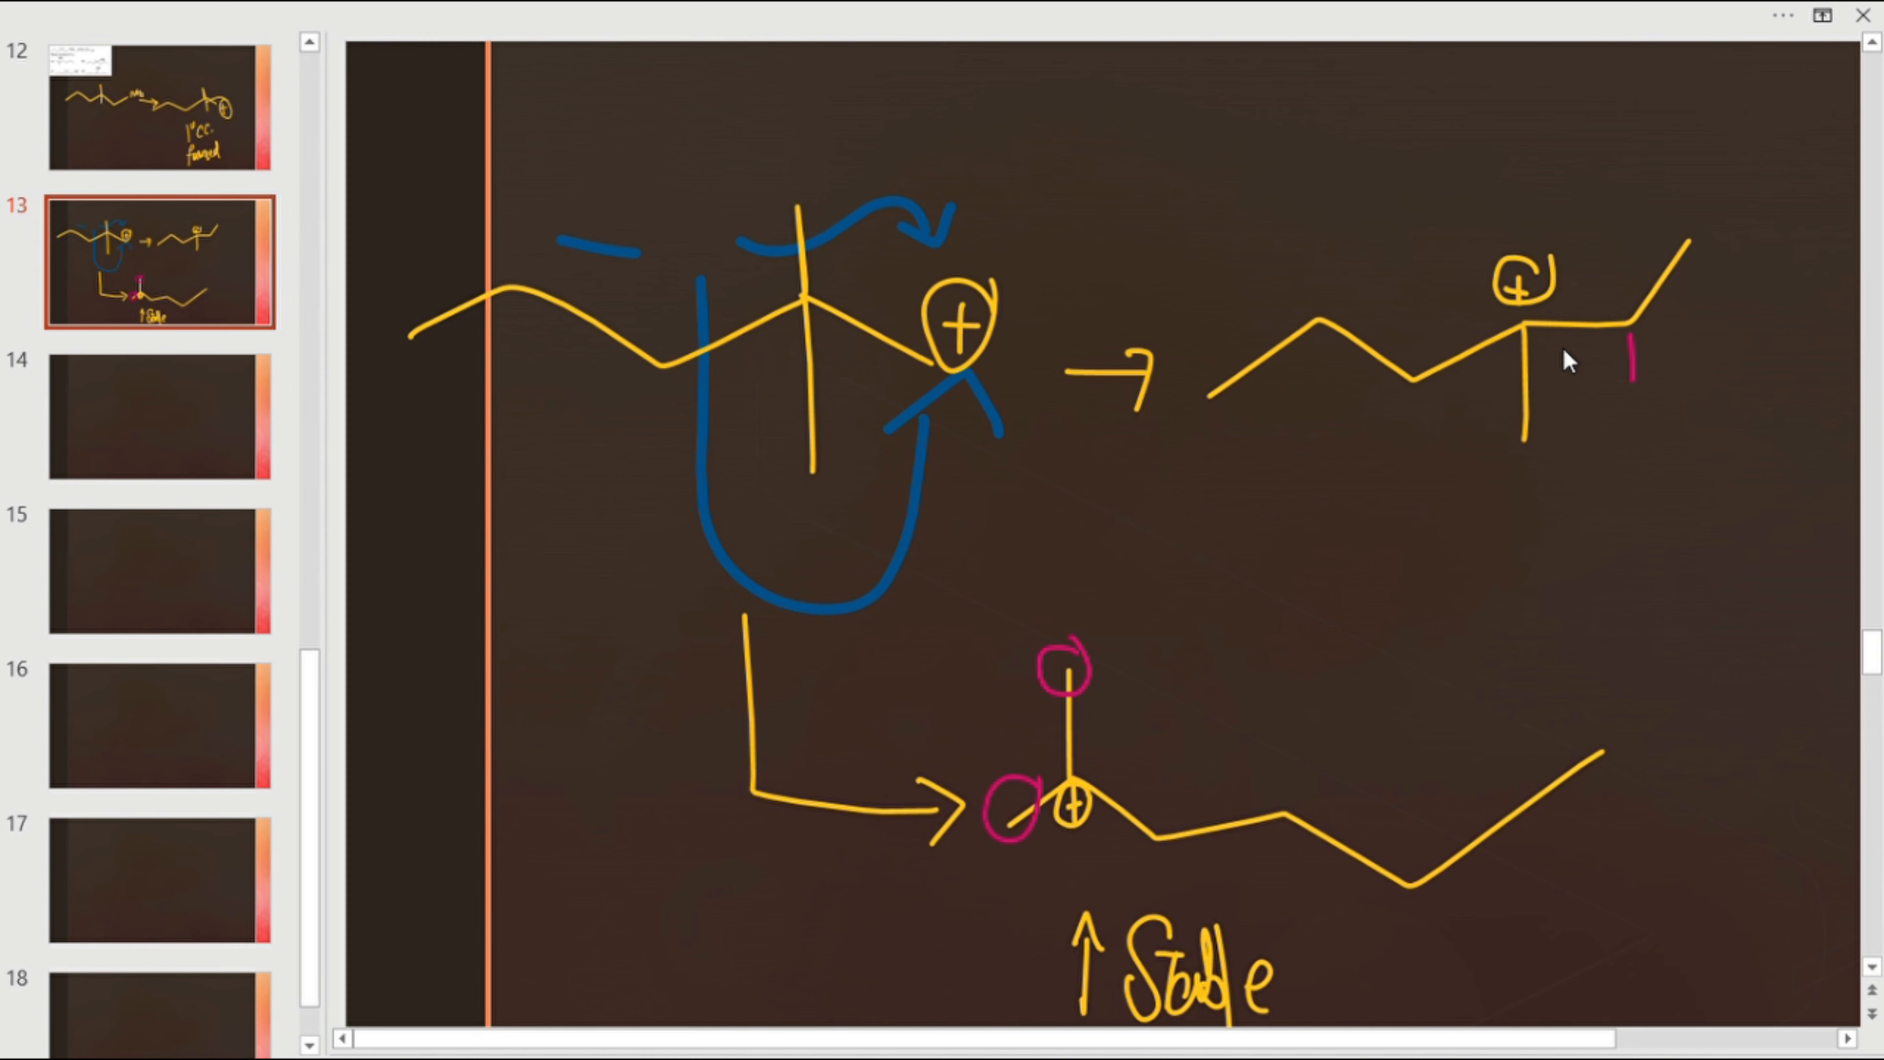
left_click_drag(1551, 385, 1532, 348)
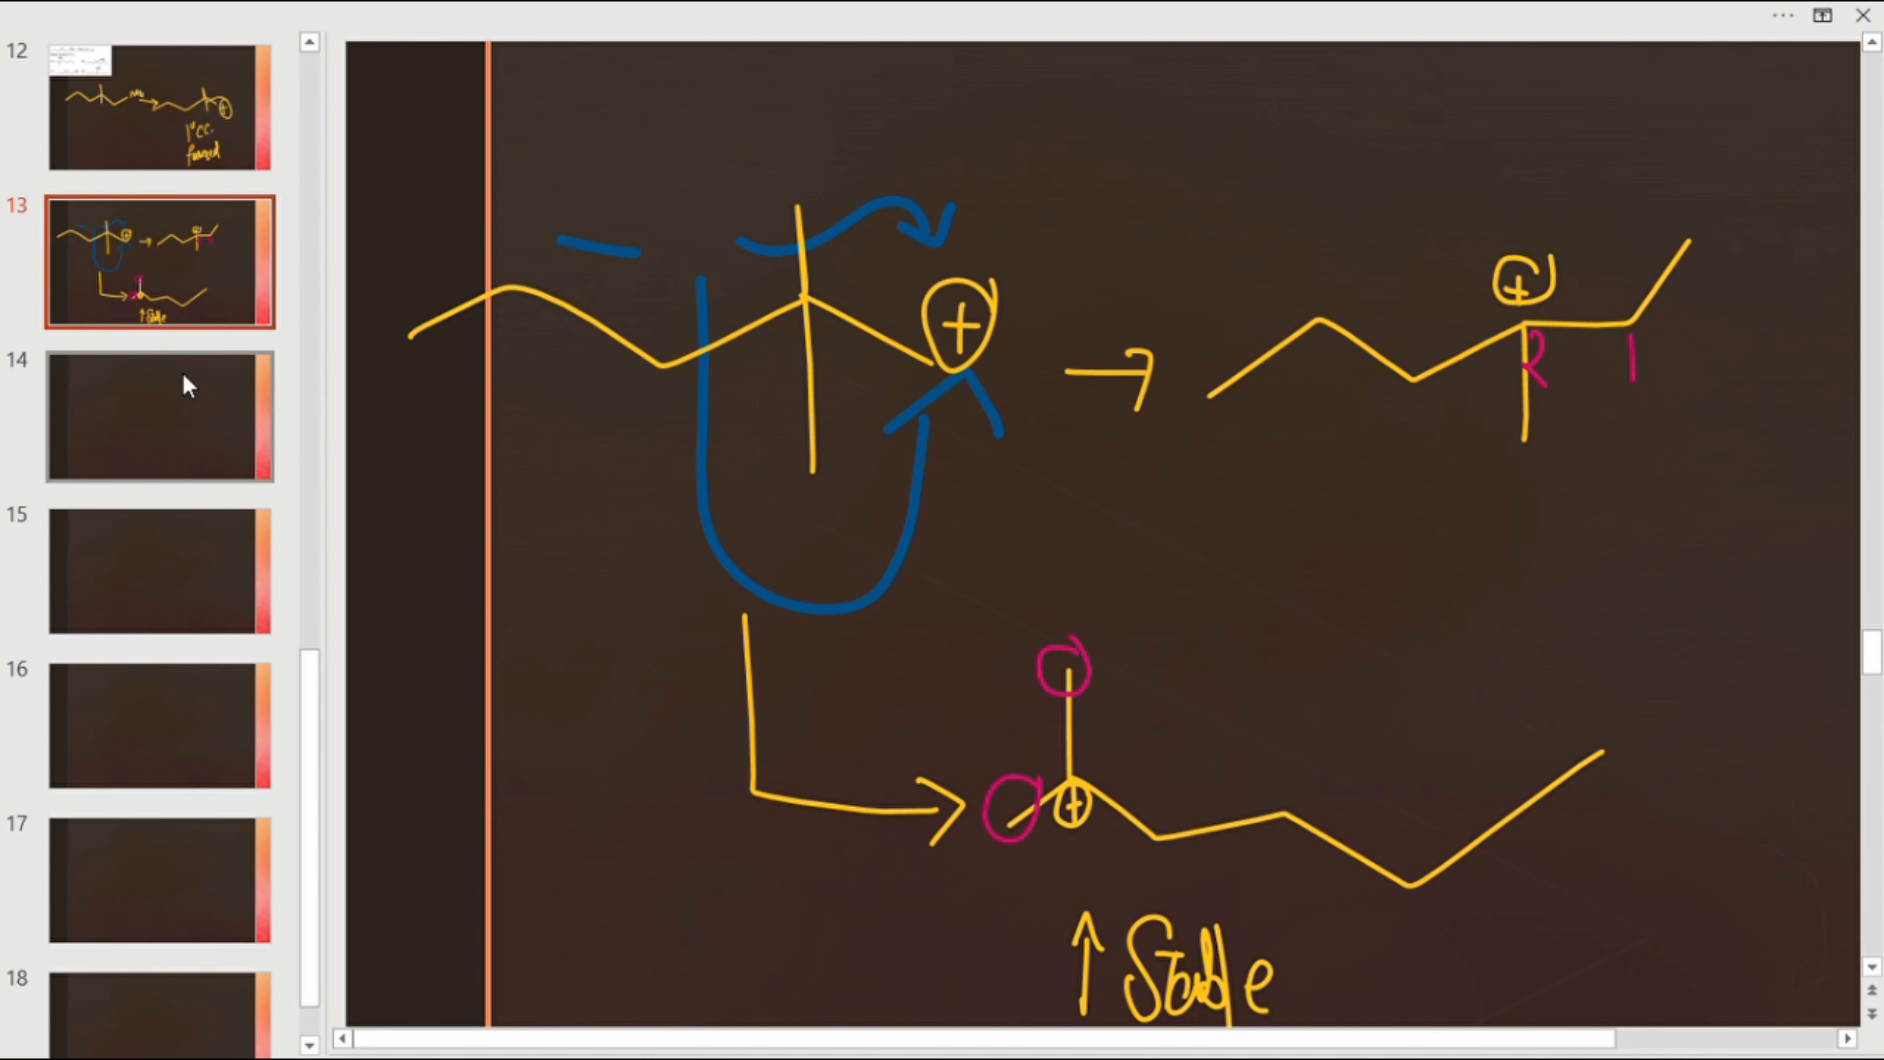
- Write 'Inductive effect depends upon Distance' in pink on slide 14, then show slide 13 again
left_click(157, 418)
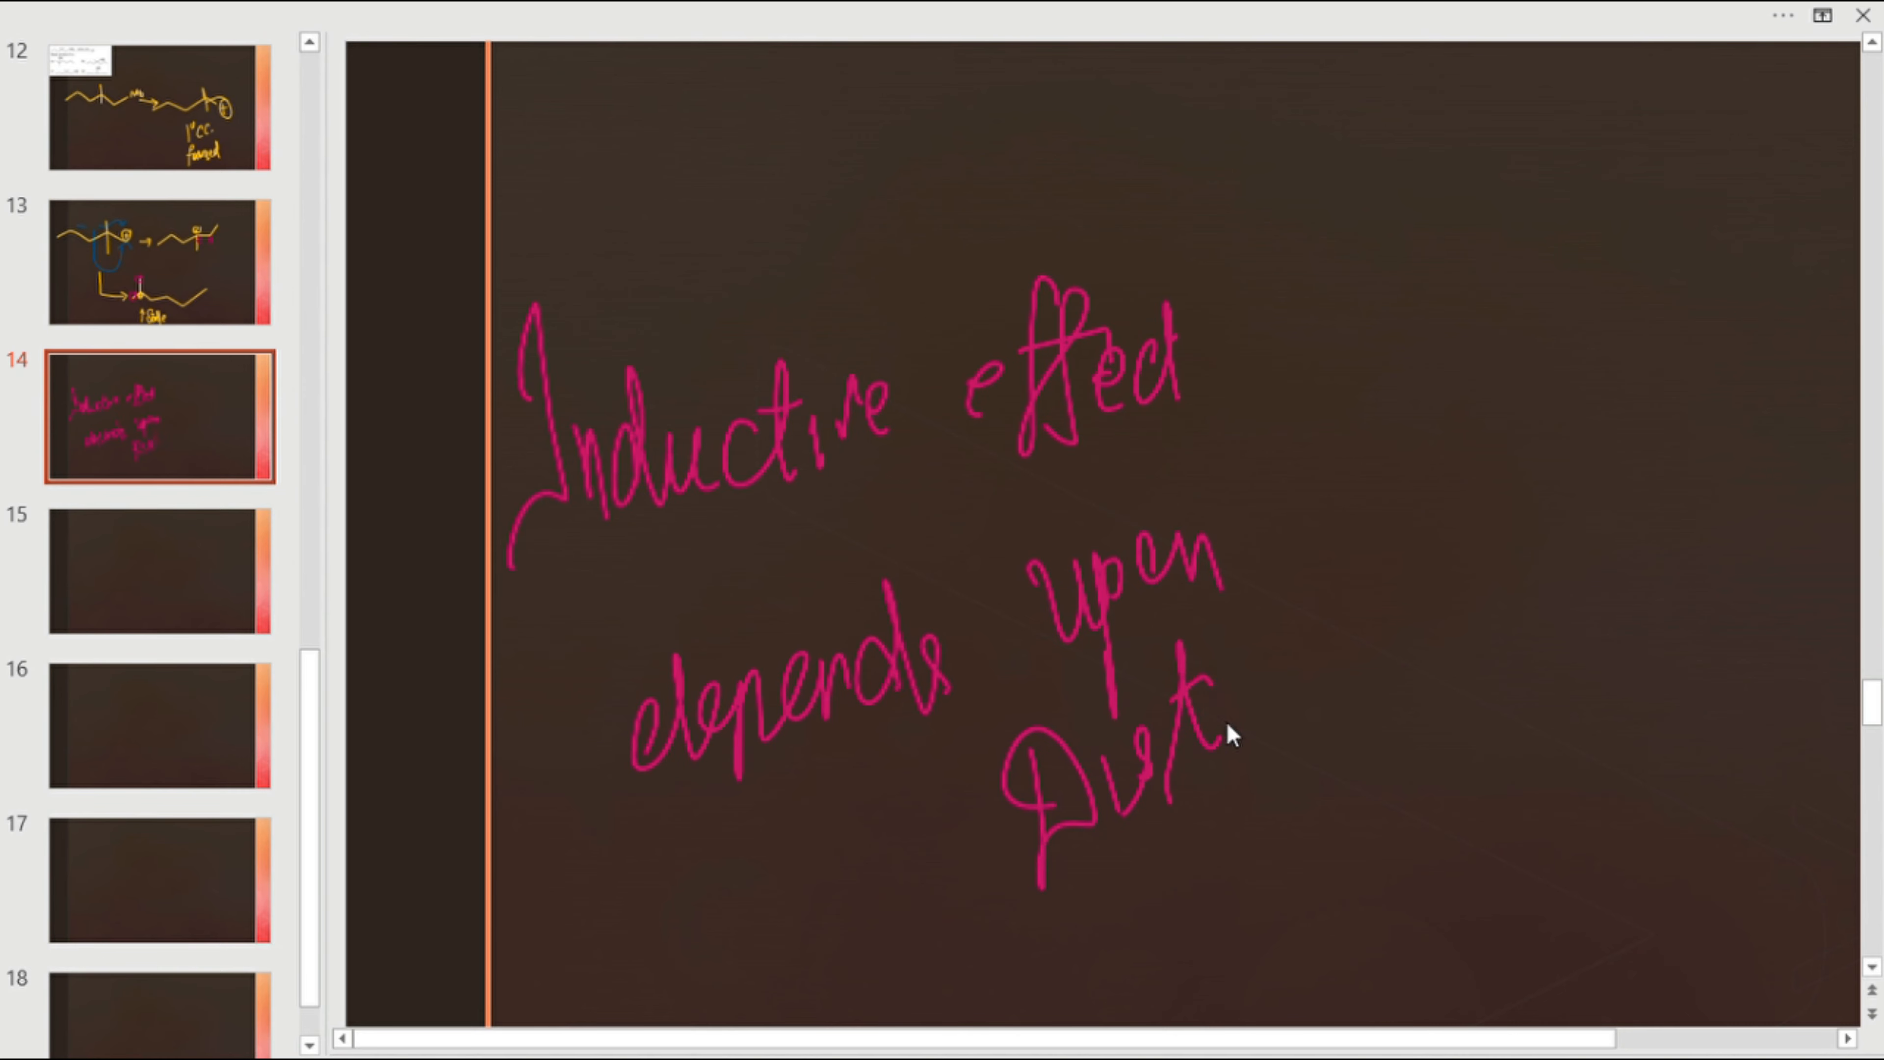
left_click_drag(1214, 745, 1418, 673)
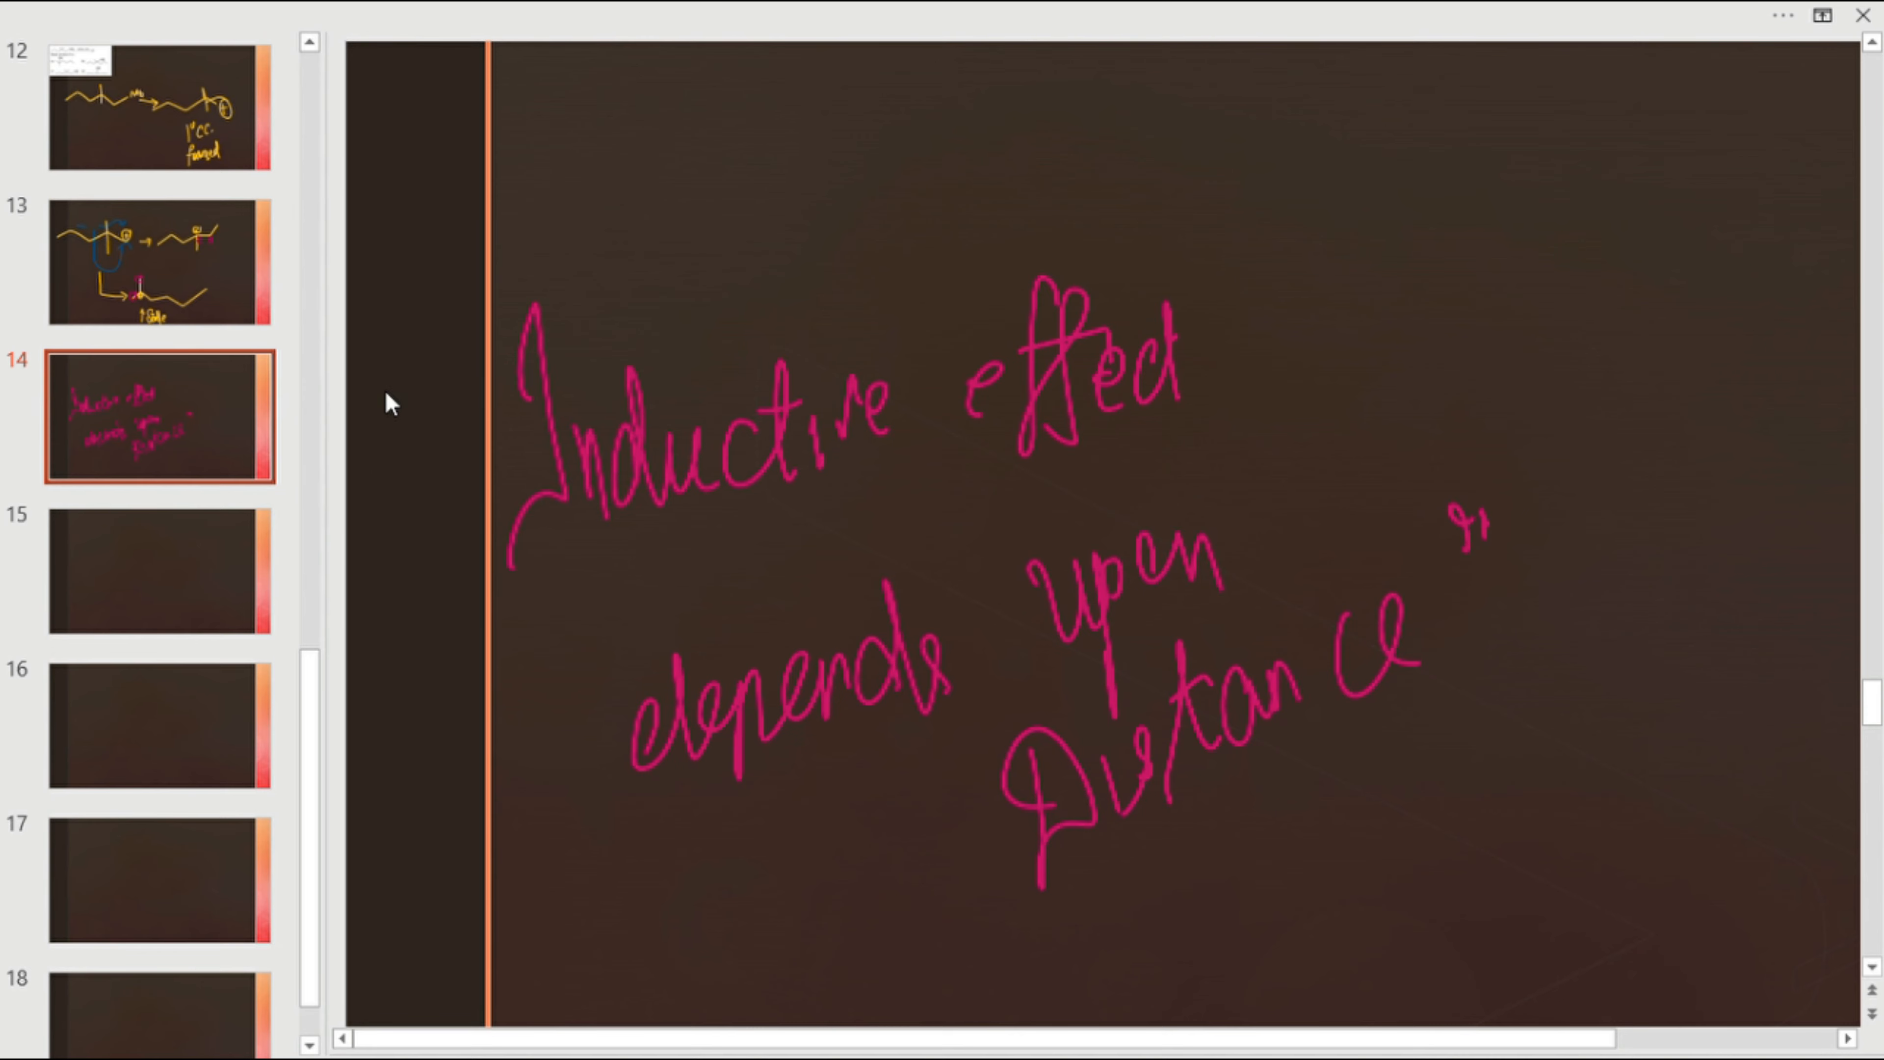
left_click(152, 267)
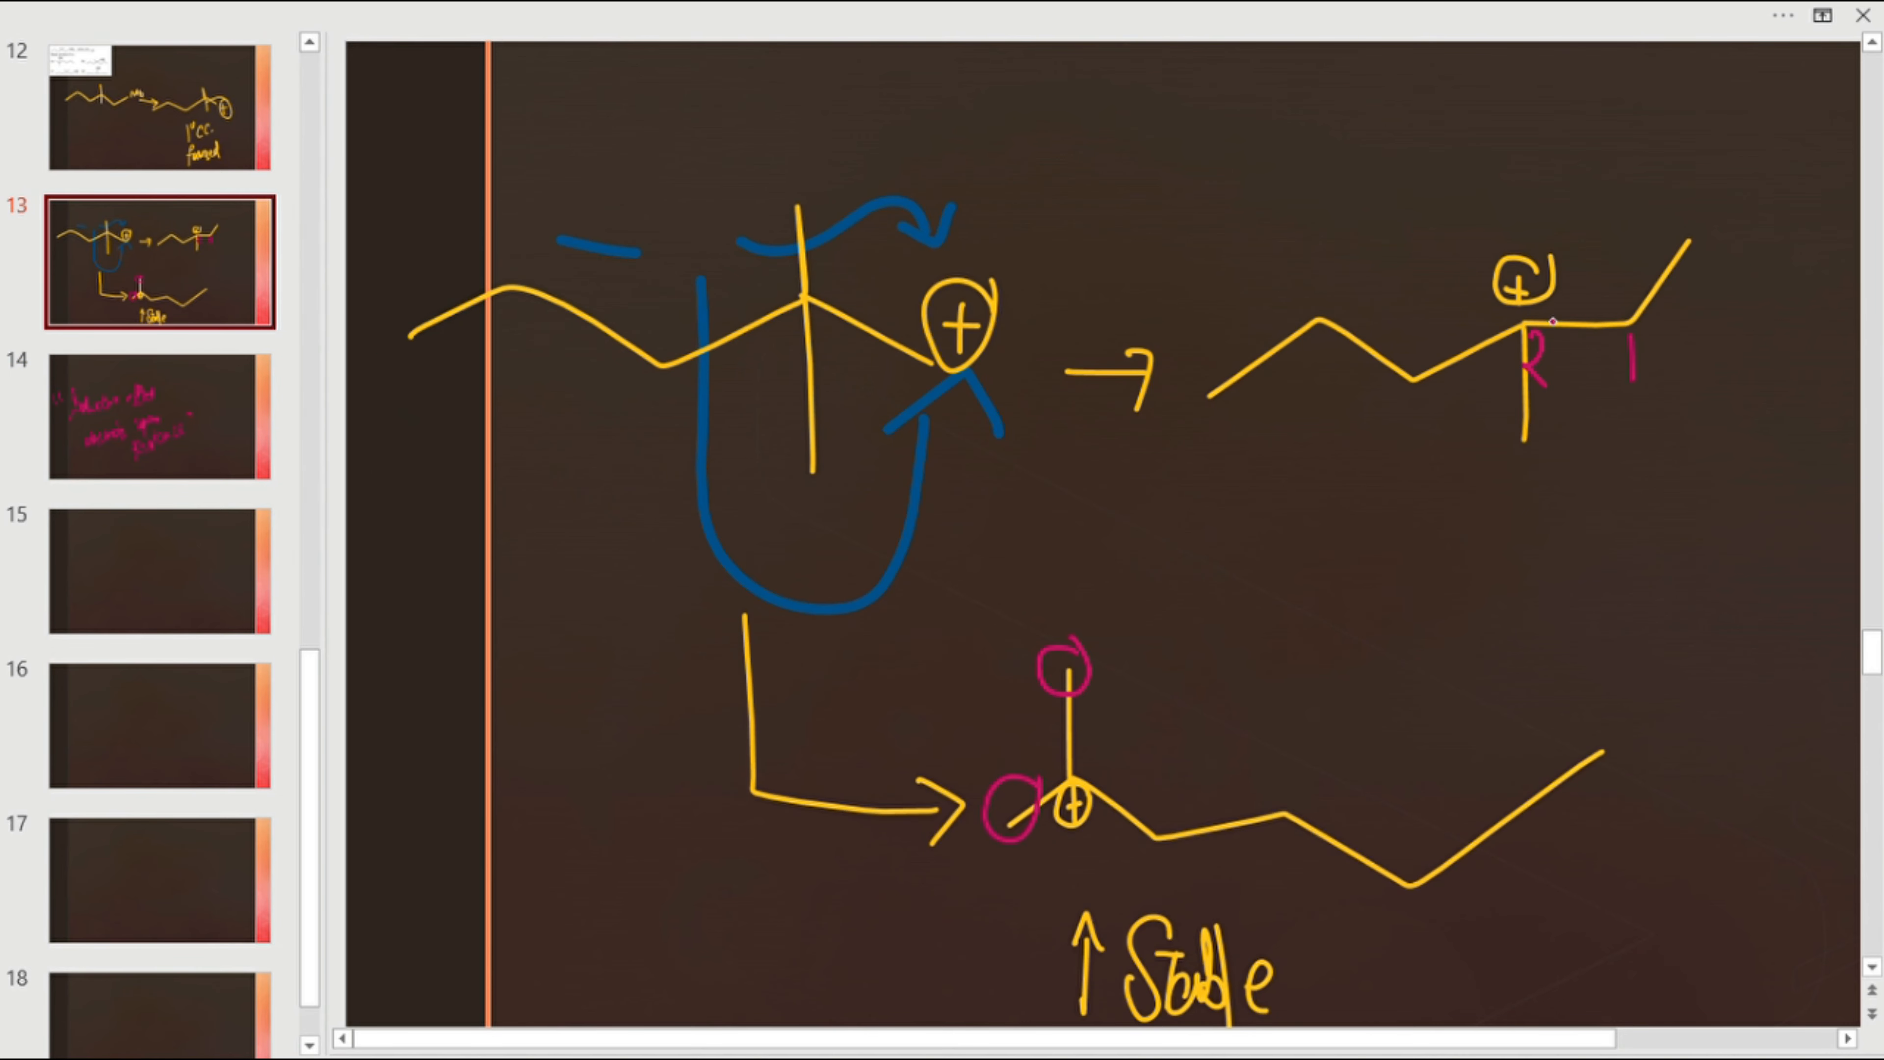
- Ink the alcohol carbon chain with its OH group in pink on slide 15
left_click_drag(1617, 589, 1634, 770)
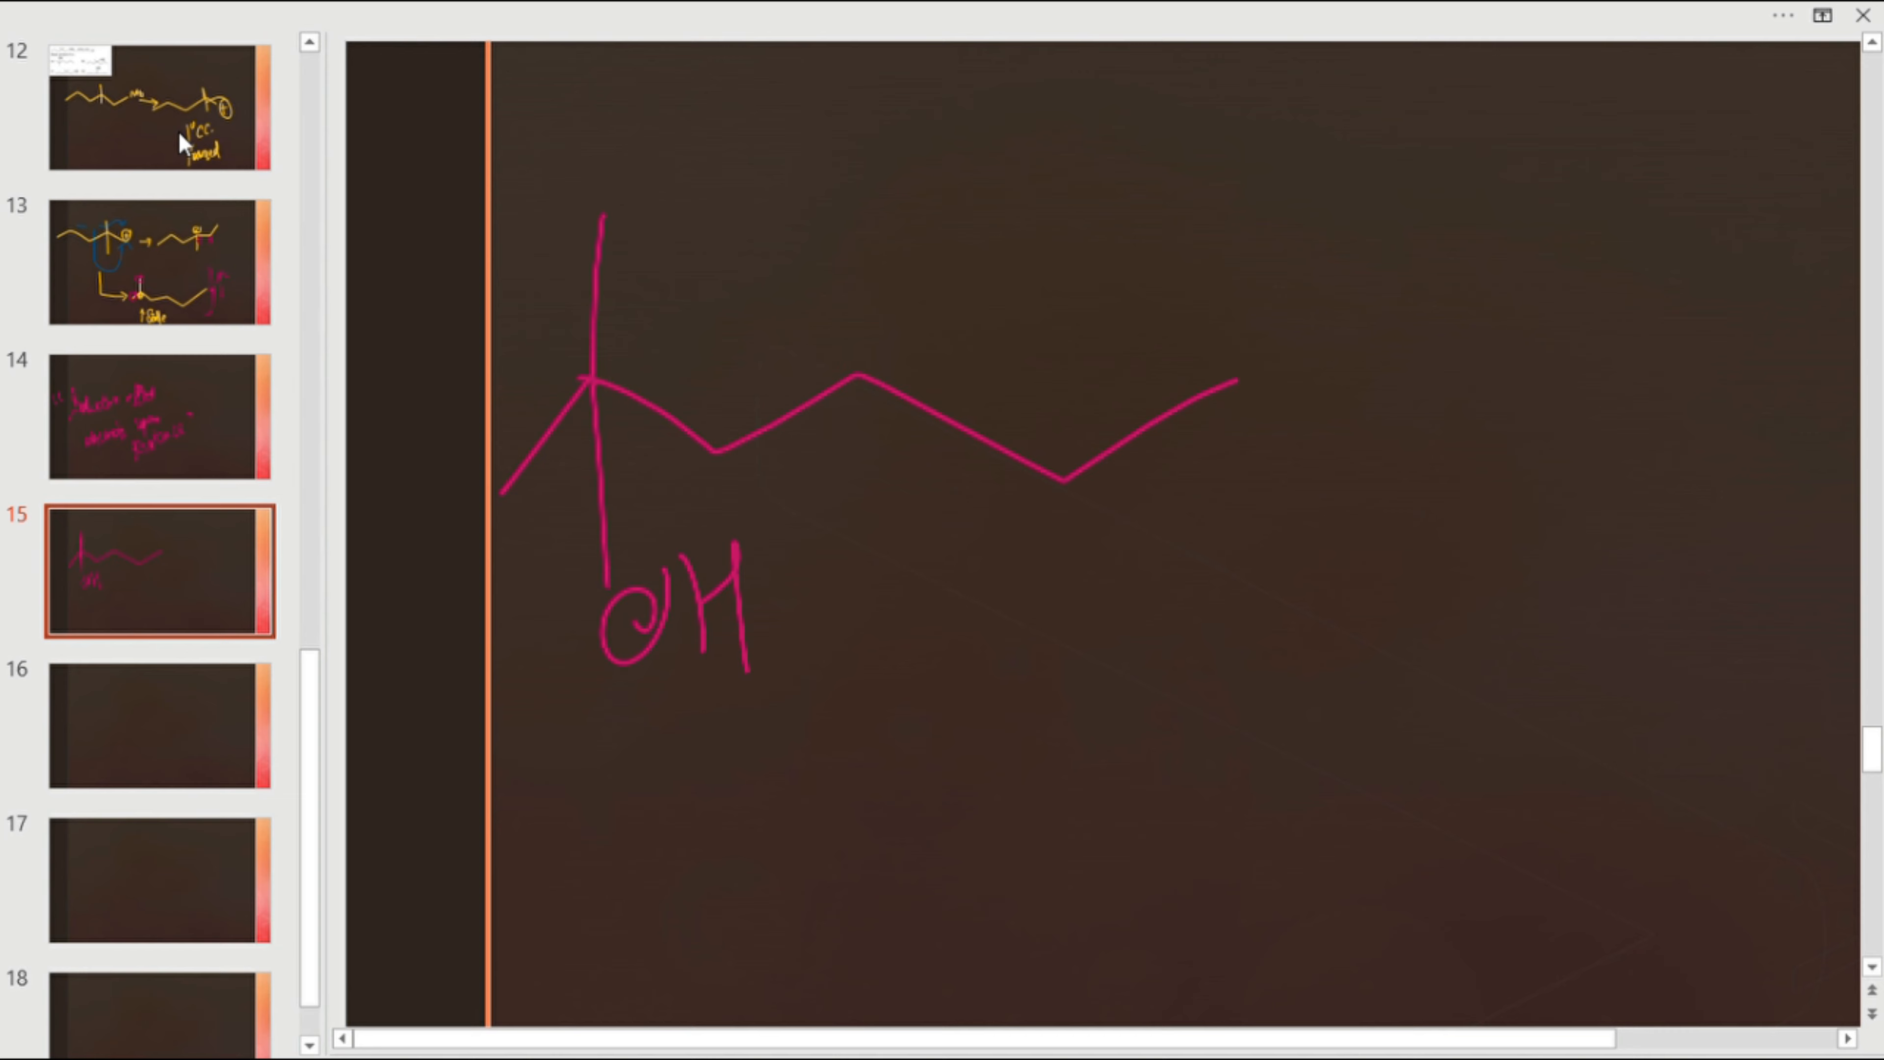
- Circle the alcohol product in yellow as the answer and return to slide 12
left_click_drag(487, 247, 1382, 445)
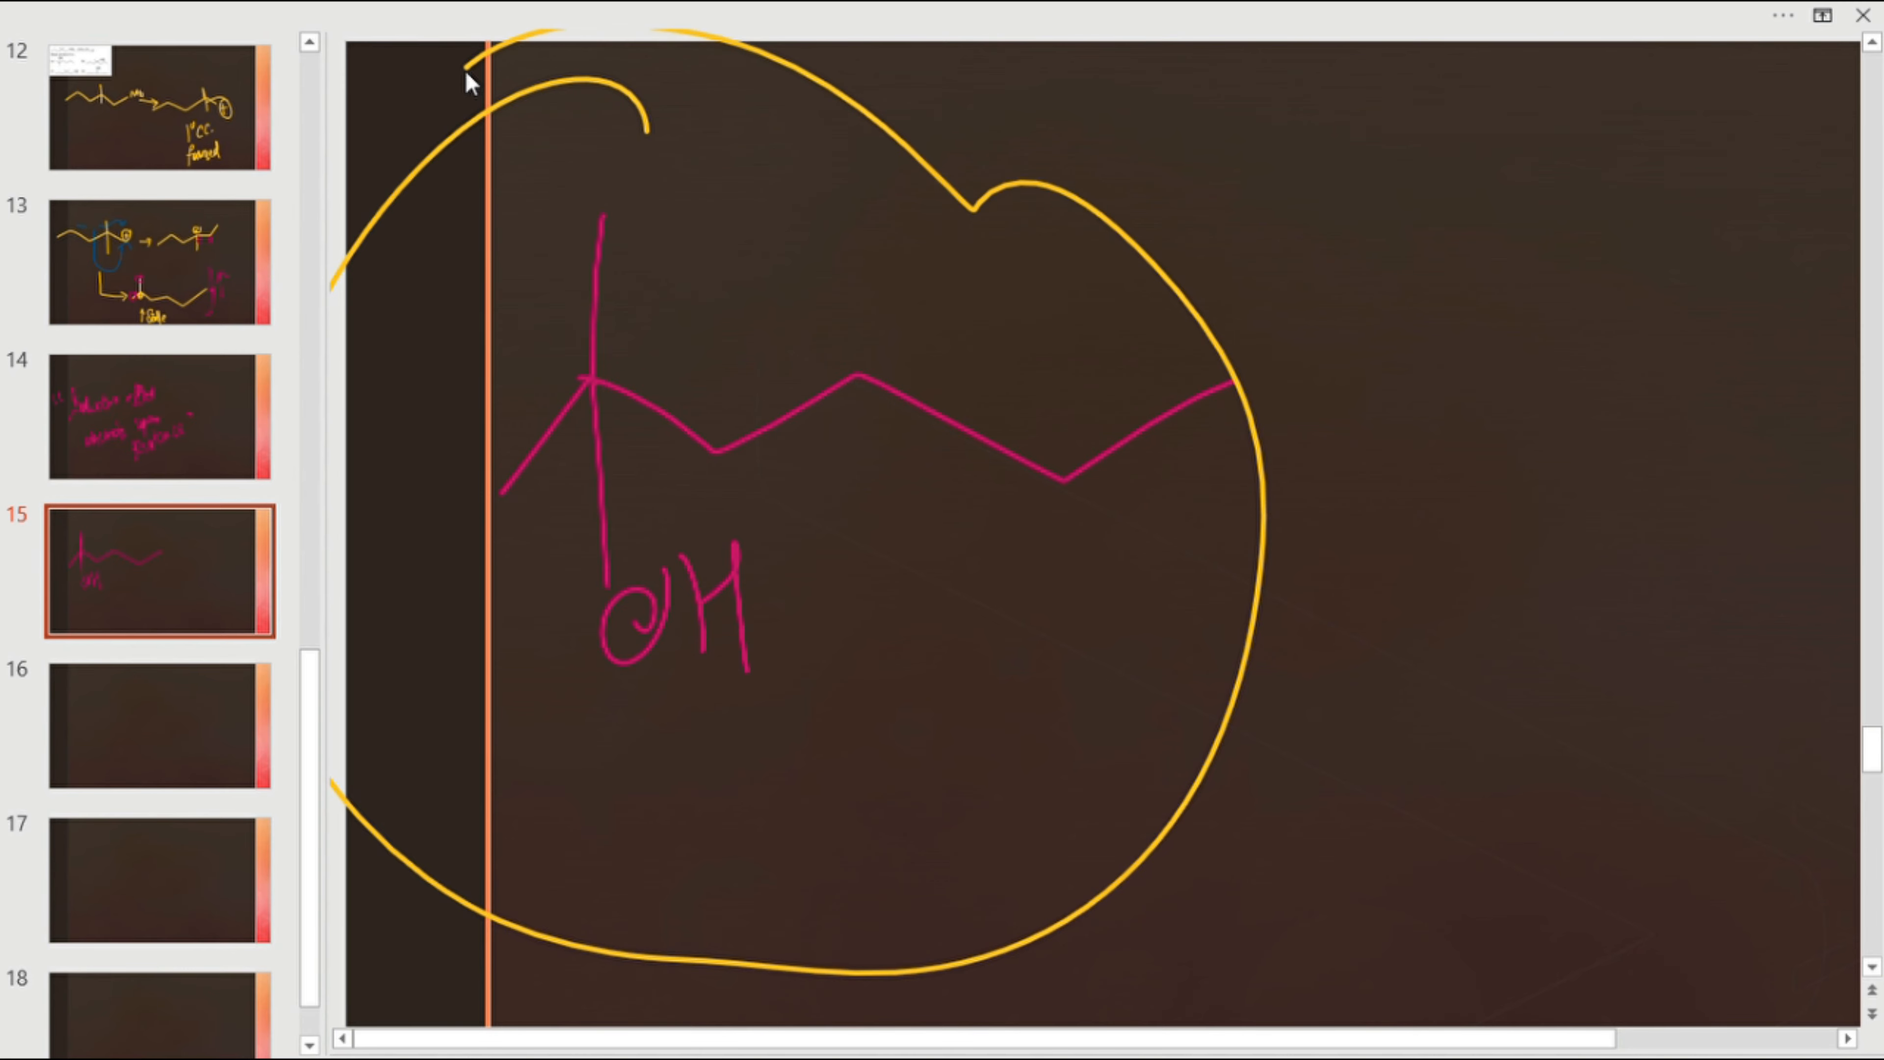
left_click(152, 108)
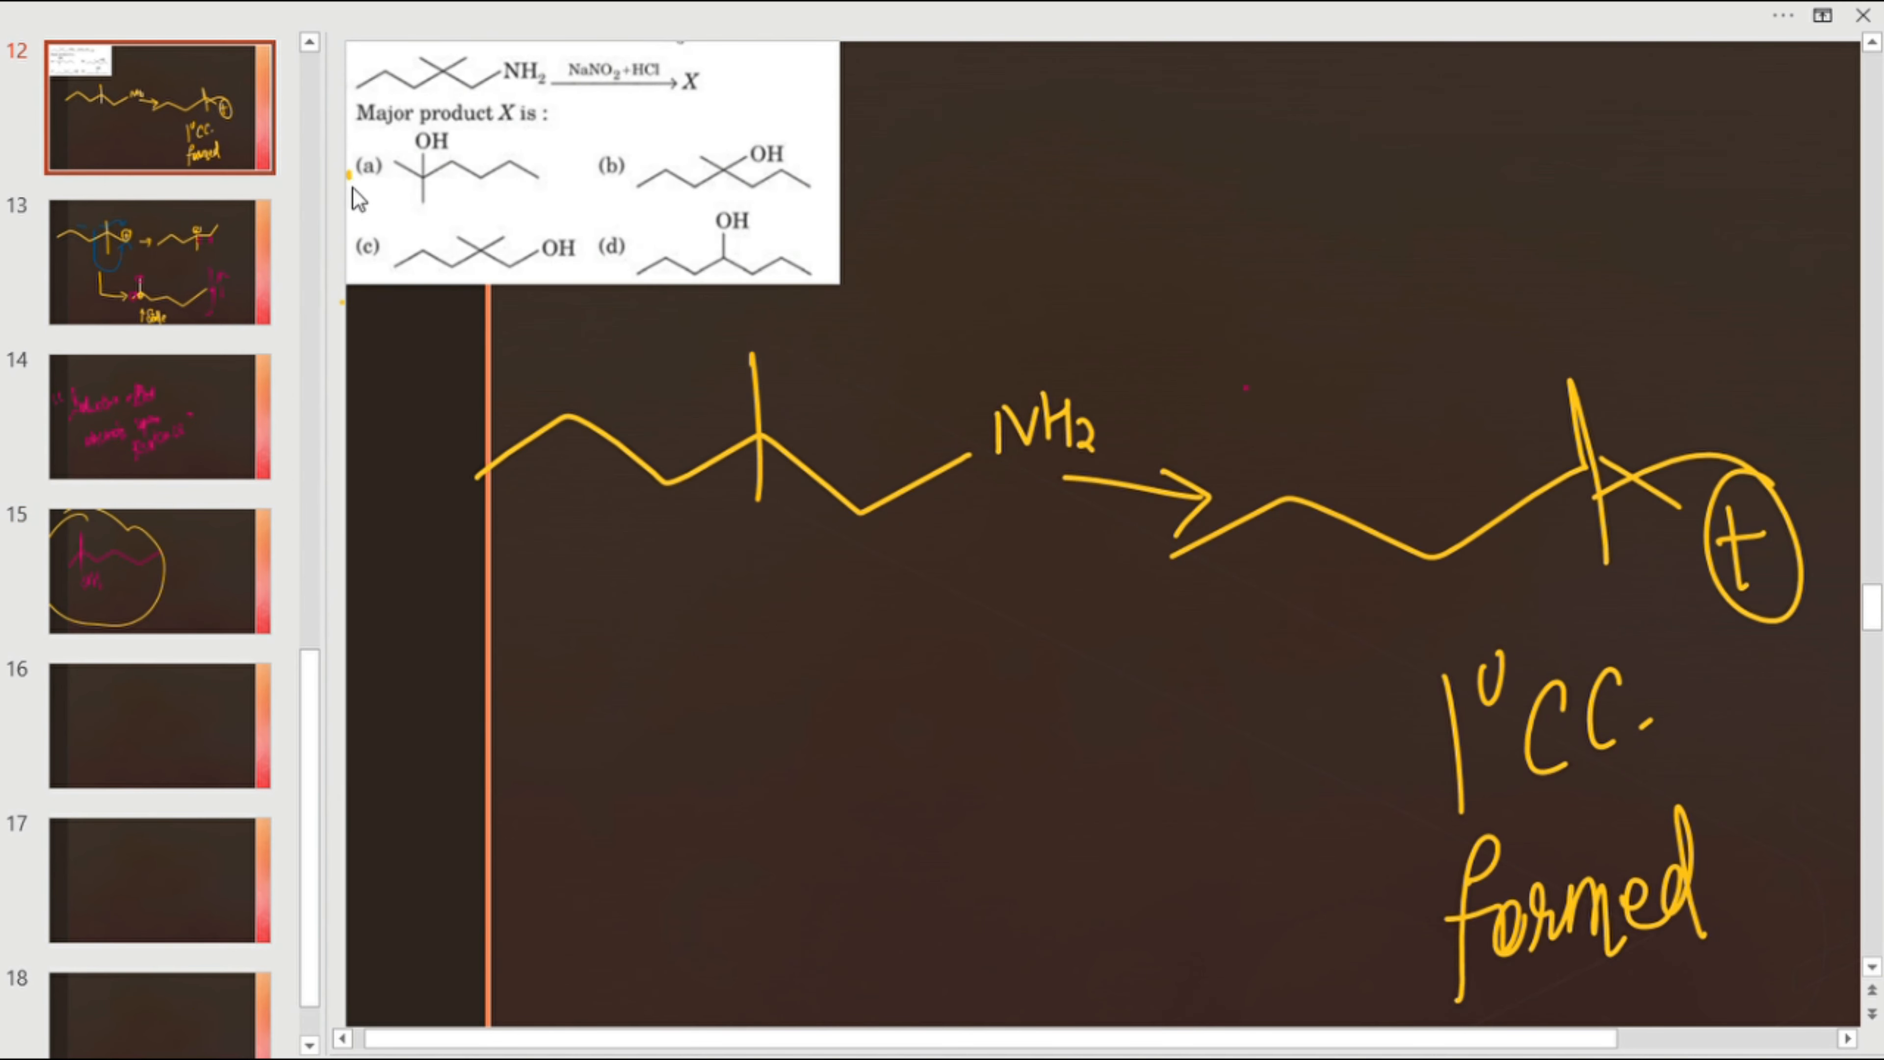